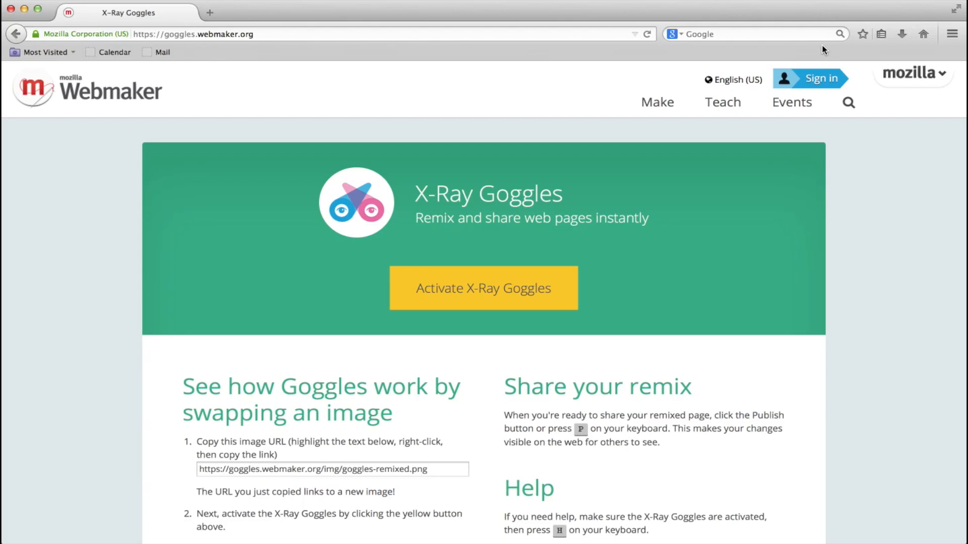
pyautogui.moveTo(820, 80)
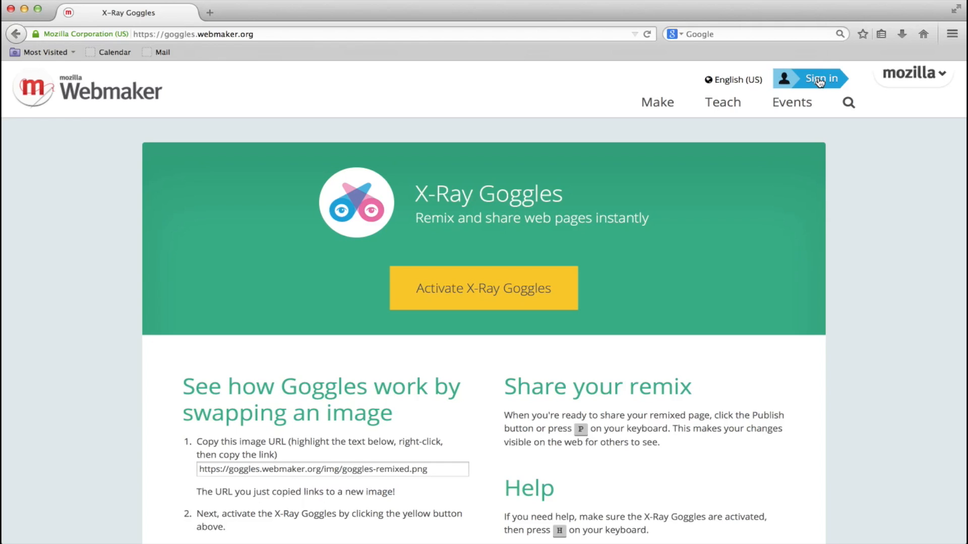
# Sign in to a Webmaker account from the Sign in link at the top right.
pyautogui.click(811, 79)
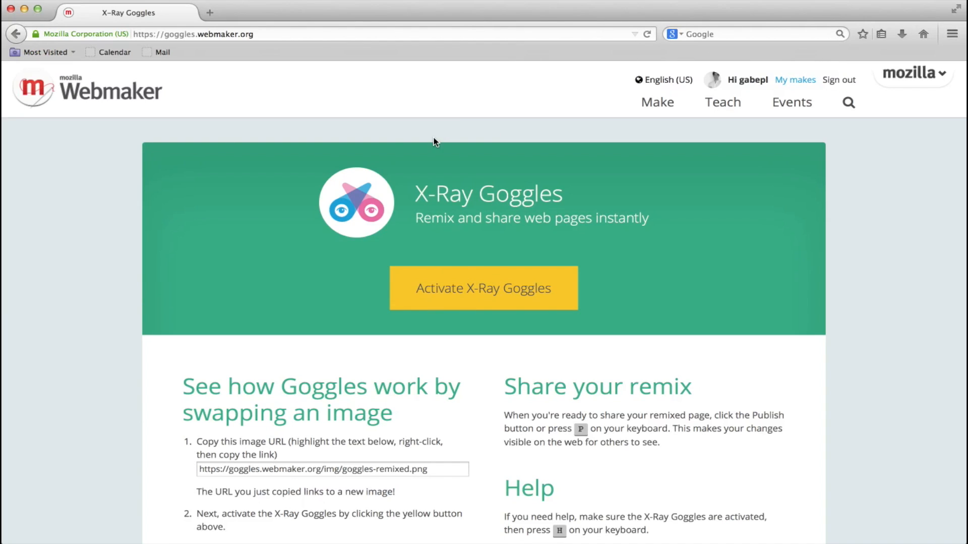
pyautogui.moveTo(520, 278)
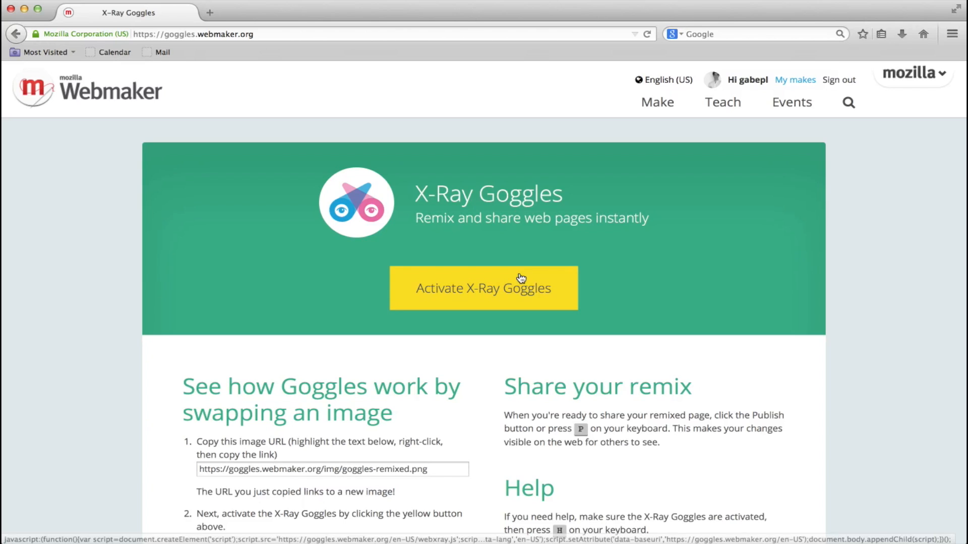
pyautogui.click(483, 287)
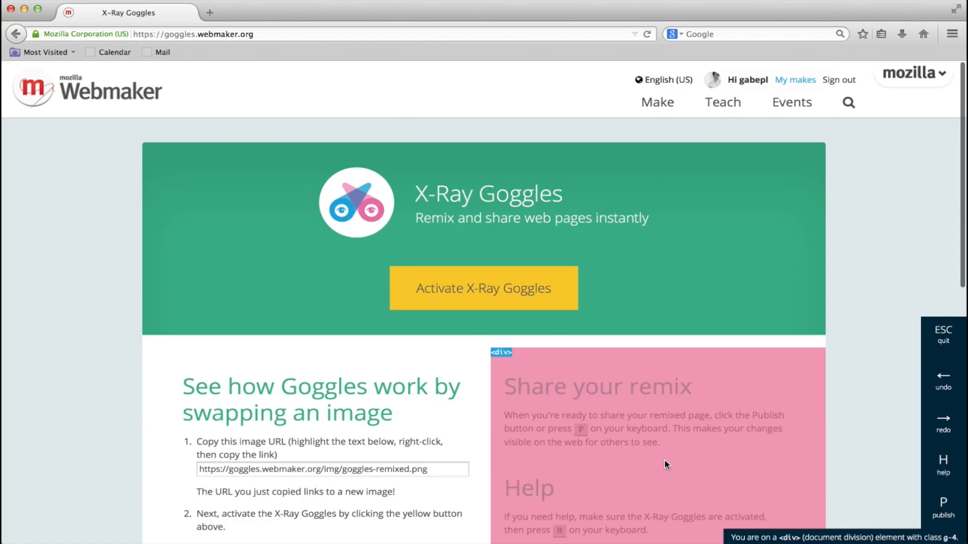
pyautogui.moveTo(321, 343)
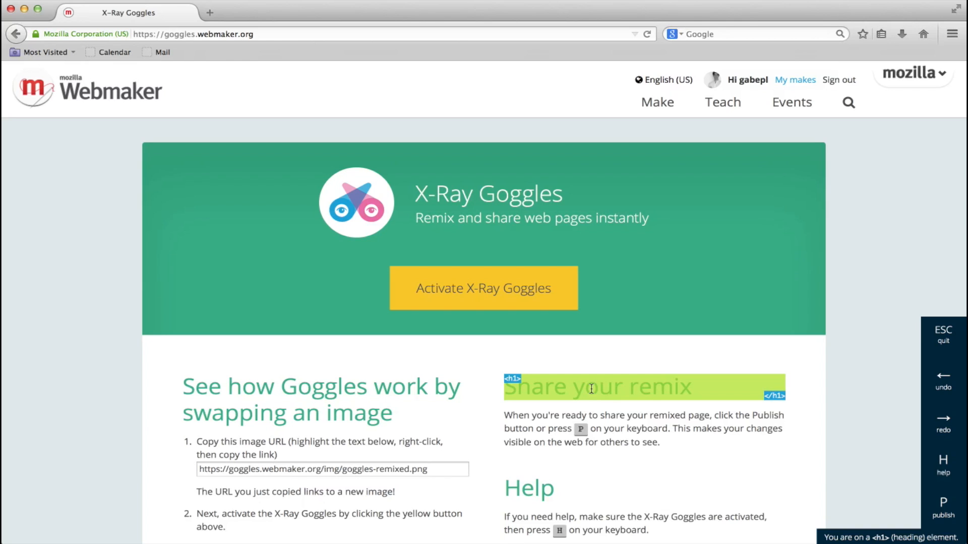
pyautogui.click(482, 287)
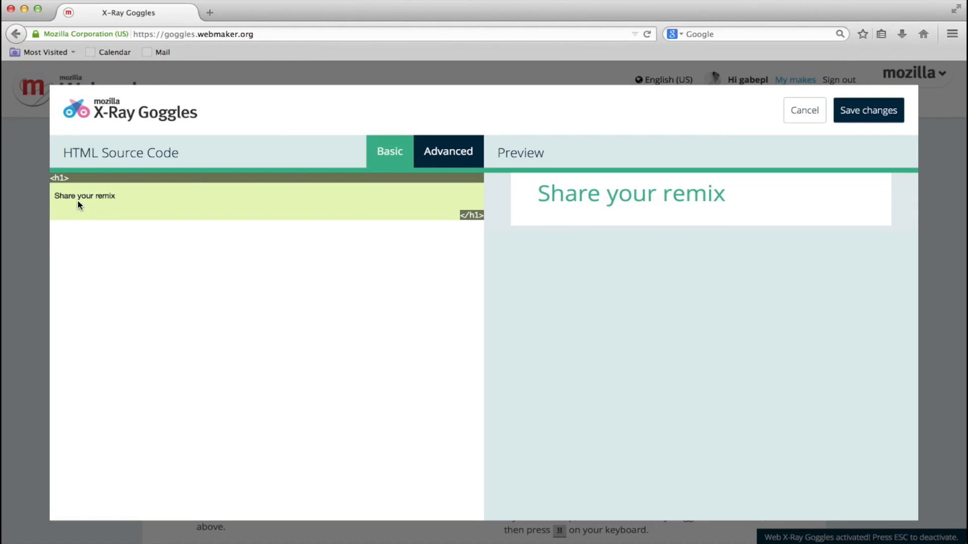
pyautogui.moveTo(56, 178)
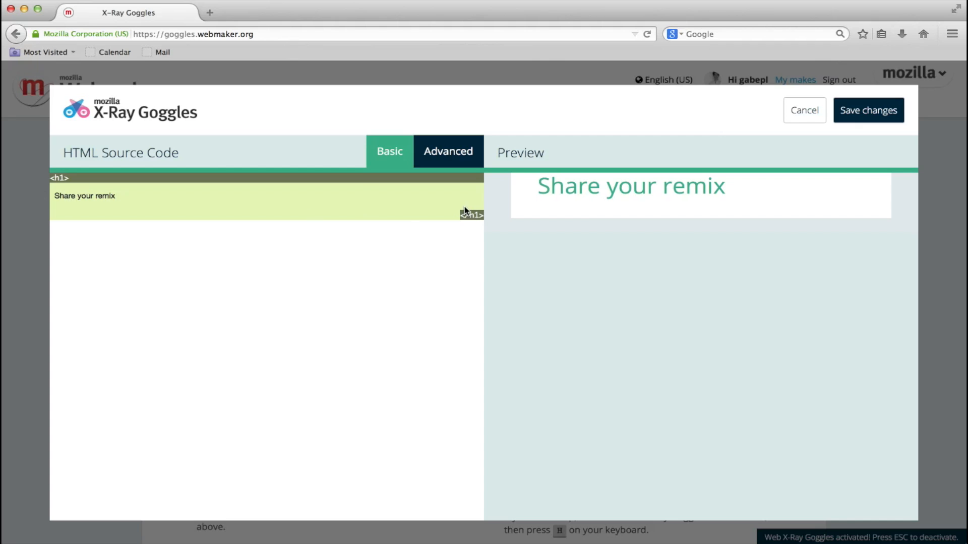
pyautogui.moveTo(472, 216)
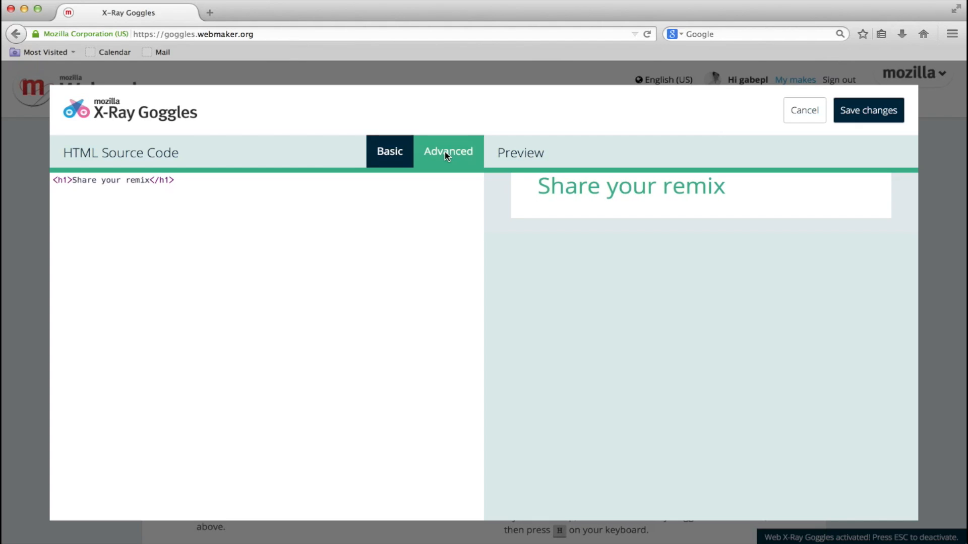
pyautogui.moveTo(478, 90)
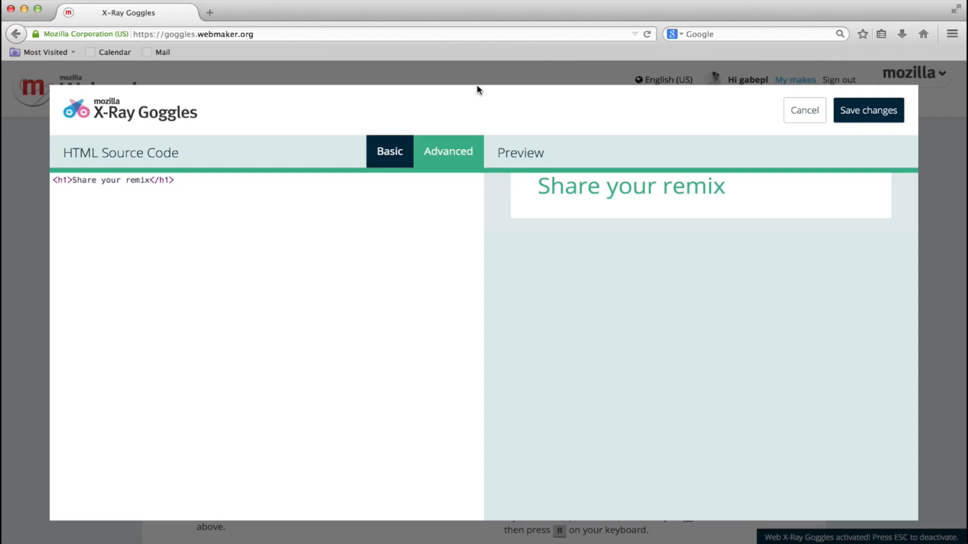
pyautogui.moveTo(805, 109)
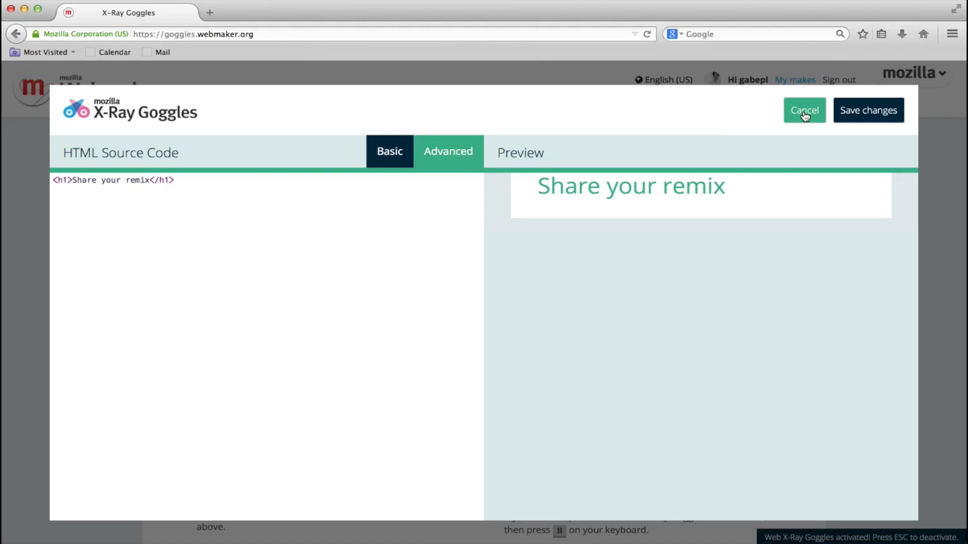
pyautogui.click(803, 109)
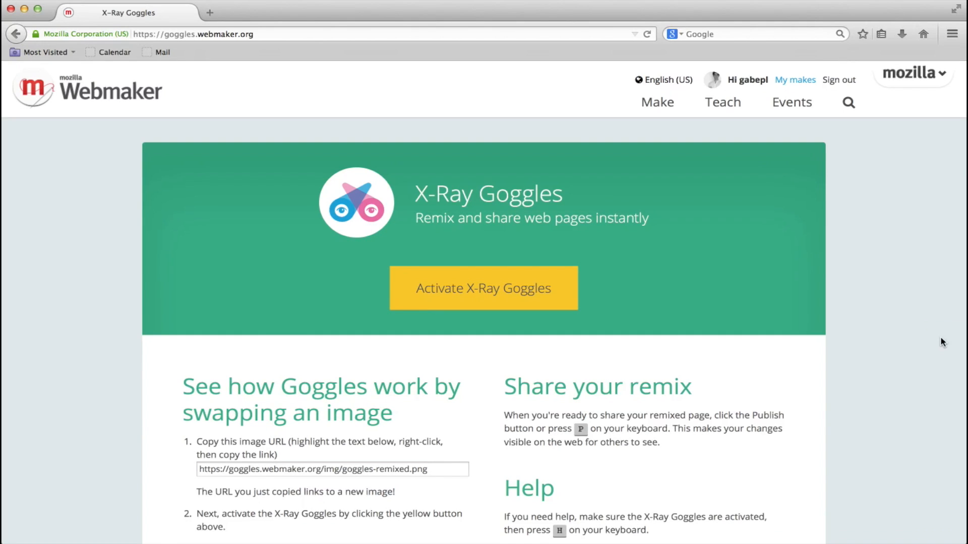
pyautogui.moveTo(562, 238)
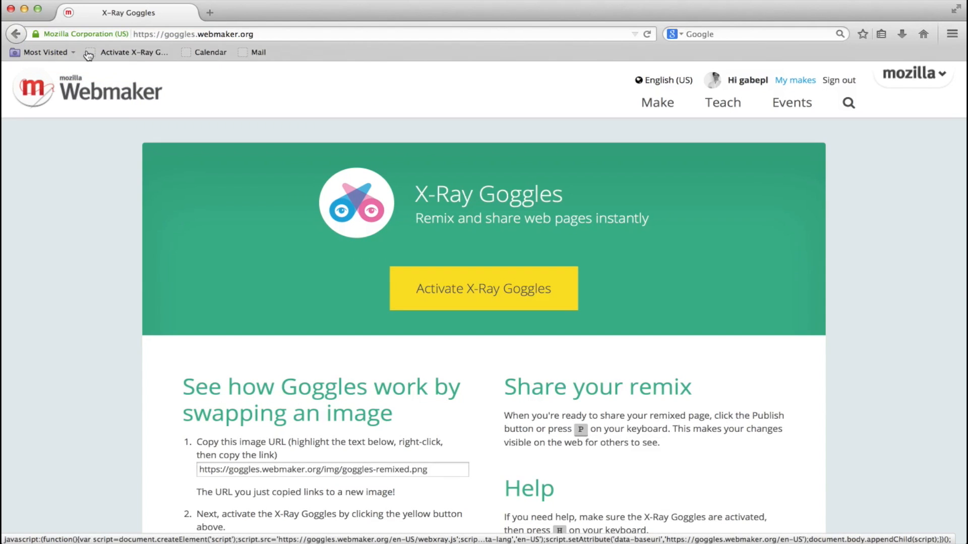
pyautogui.moveTo(124, 55)
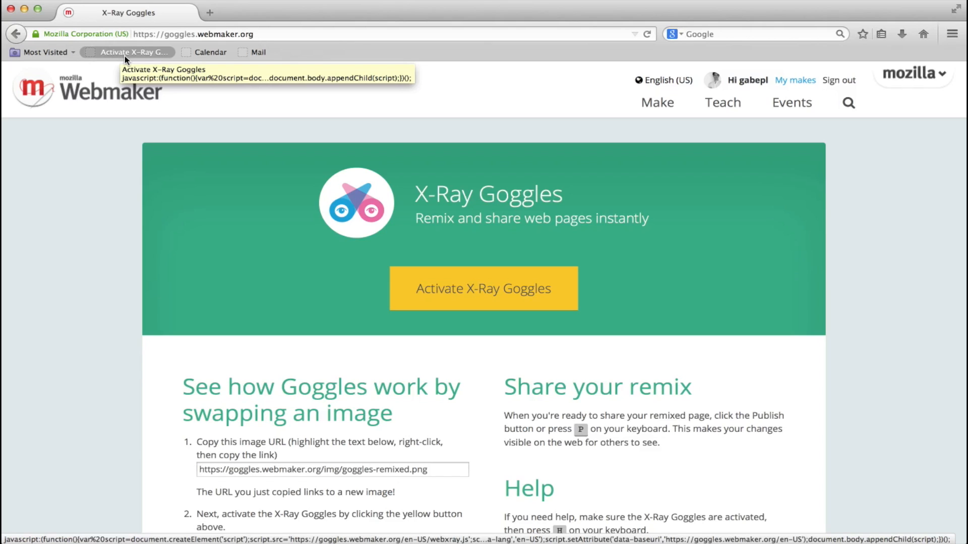
pyautogui.moveTo(161, 101)
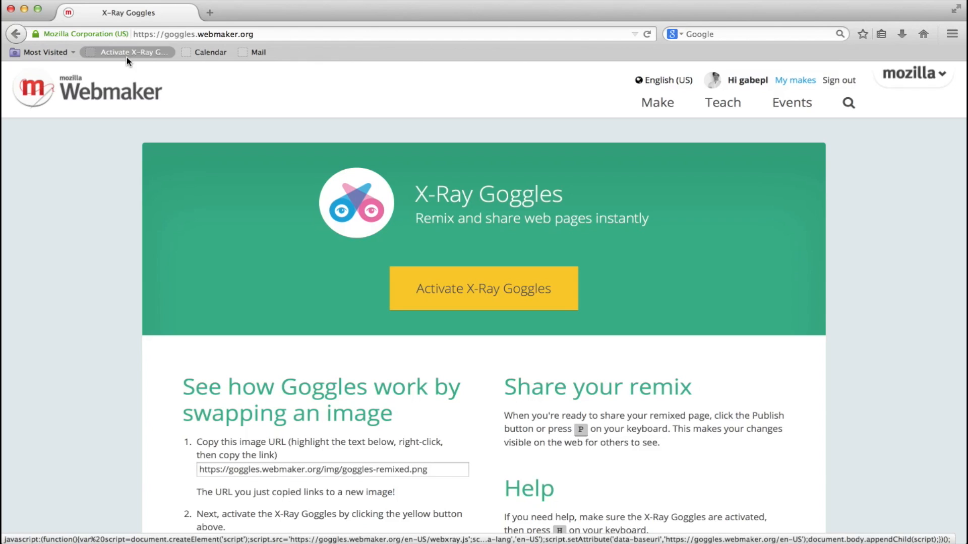
# Copy the goggles-remixed.png image address from step 1 and activate the goggles.
pyautogui.scroll(-3)
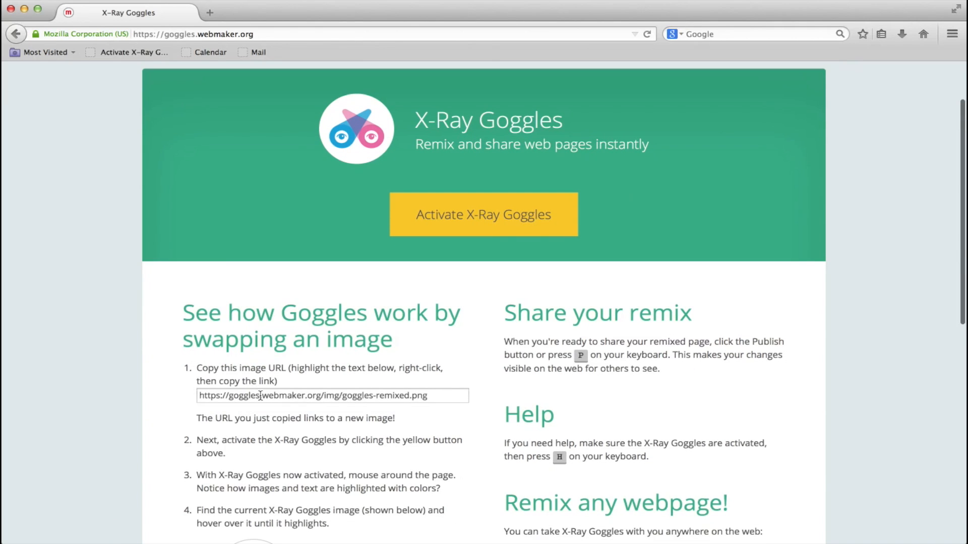
pyautogui.click(333, 395)
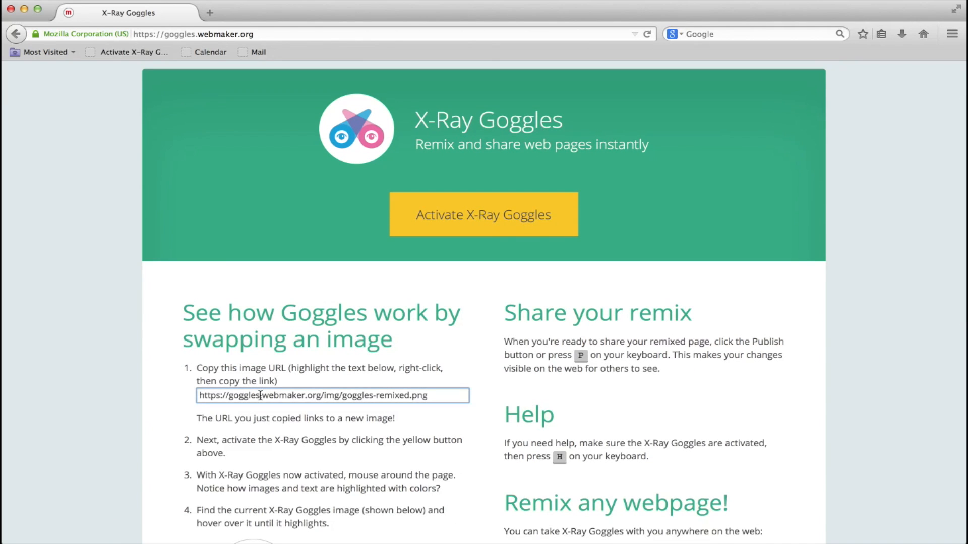
pyautogui.tripleClick(332, 395)
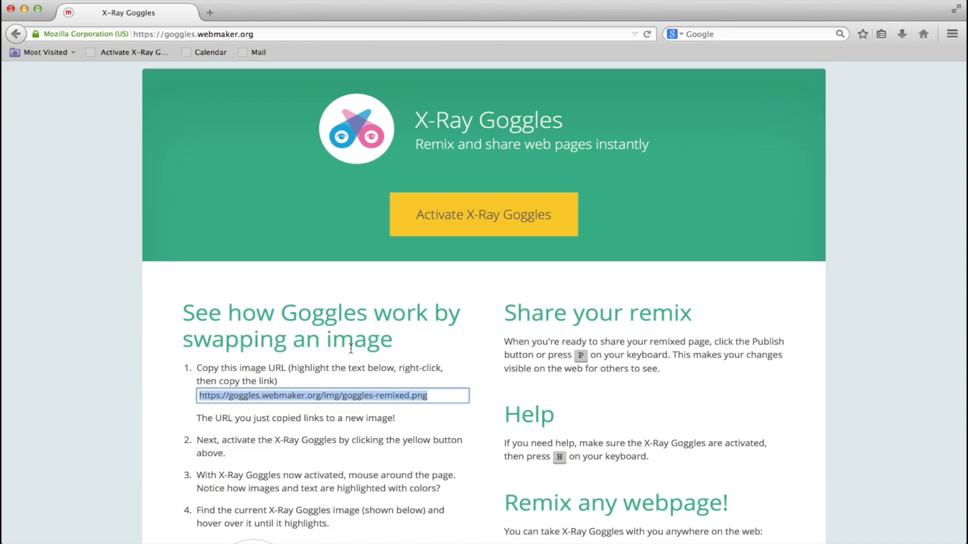
pyautogui.click(126, 52)
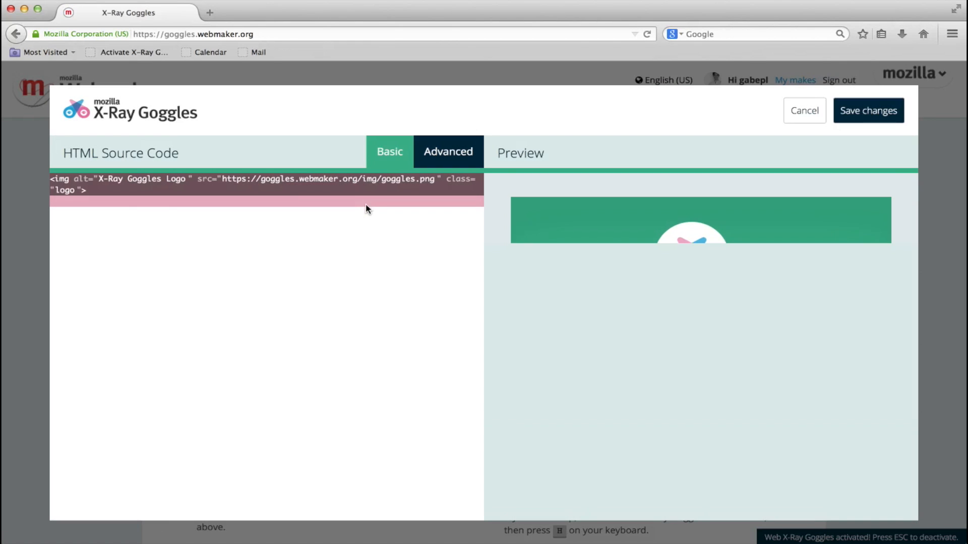
pyautogui.moveTo(59, 184)
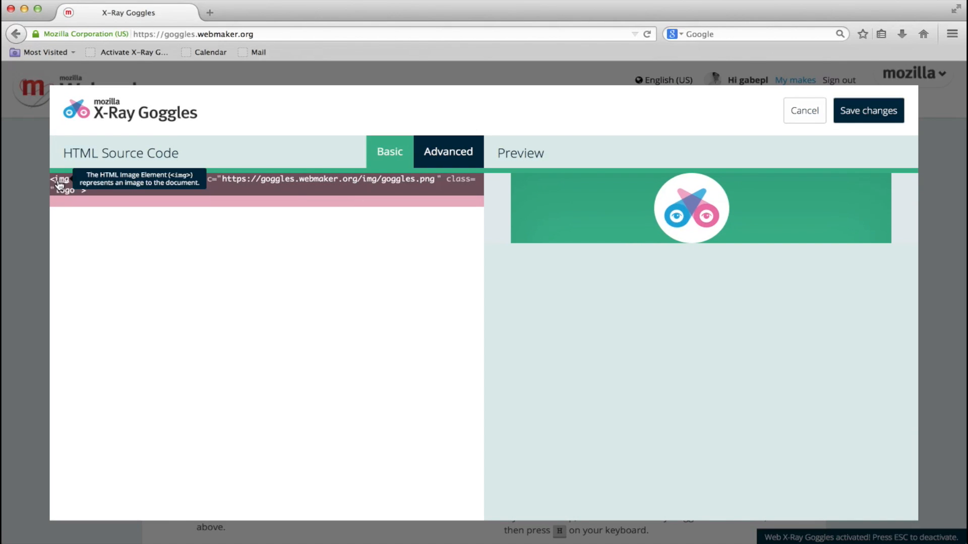
pyautogui.moveTo(90, 186)
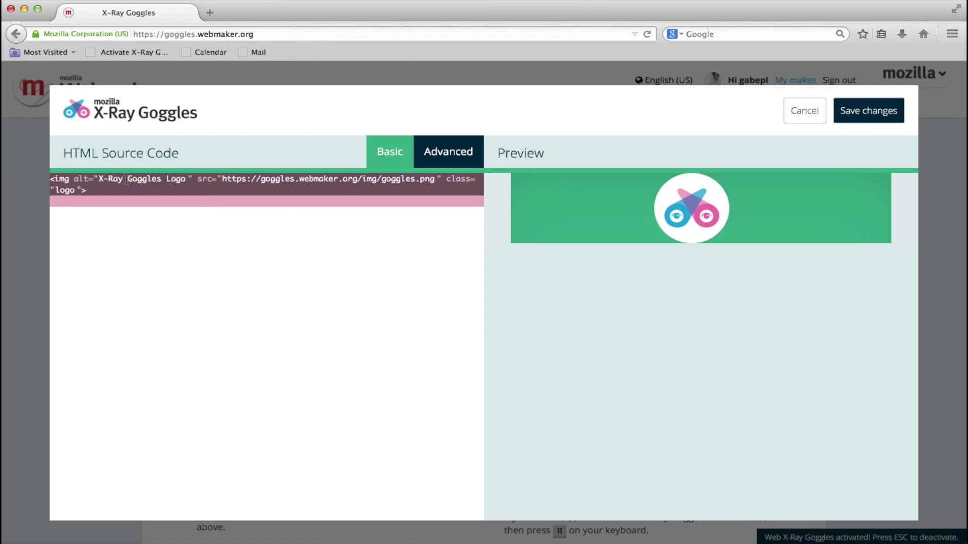
pyautogui.moveTo(207, 179)
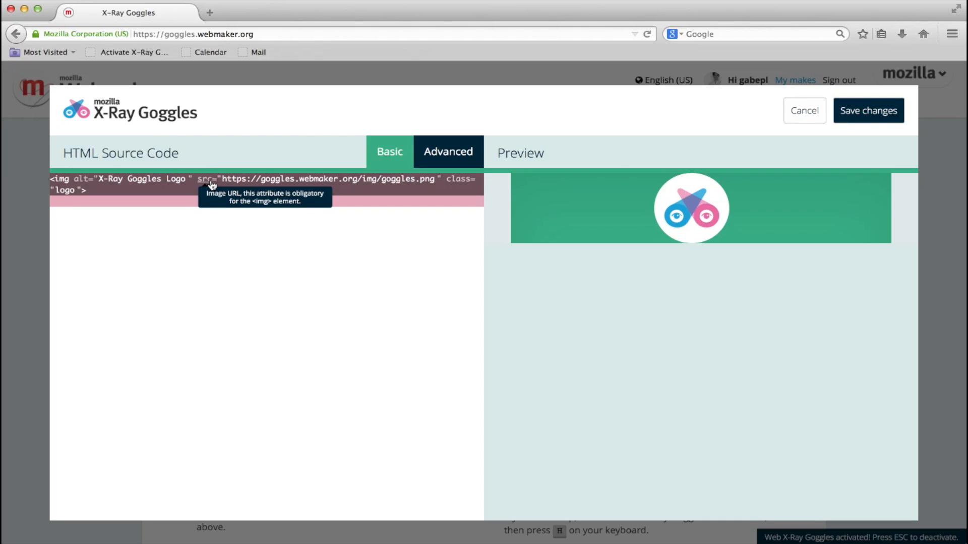
pyautogui.moveTo(222, 179)
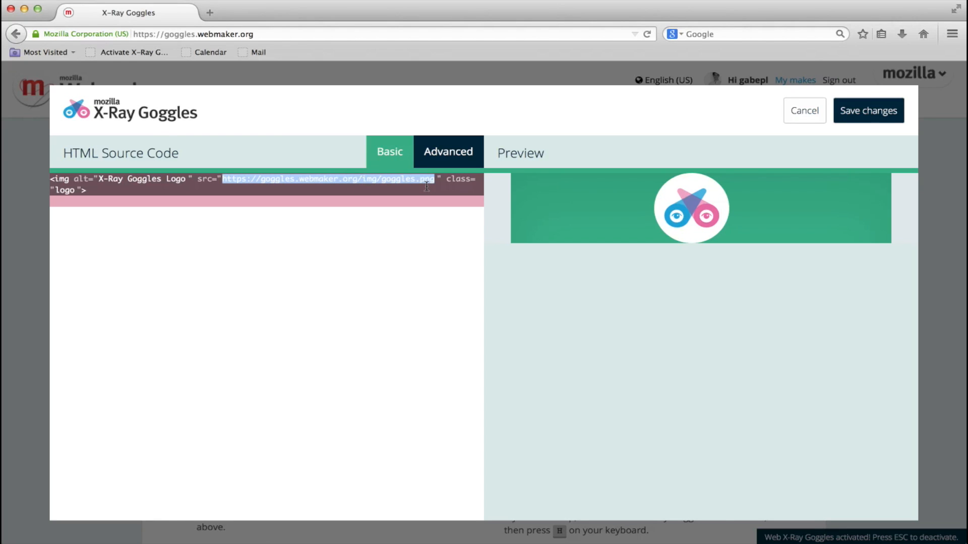
# Set the logo's src to goggles.webmaker.org/img/goggles-remixed.png and save the change.
pyautogui.write('goggles.webmaker.org/img/goggles-remixed.png')
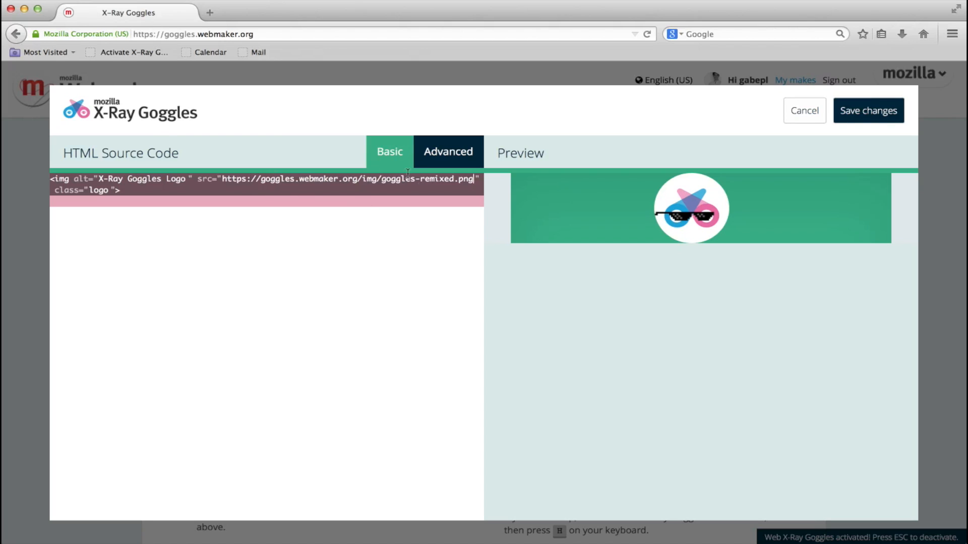
pyautogui.moveTo(717, 214)
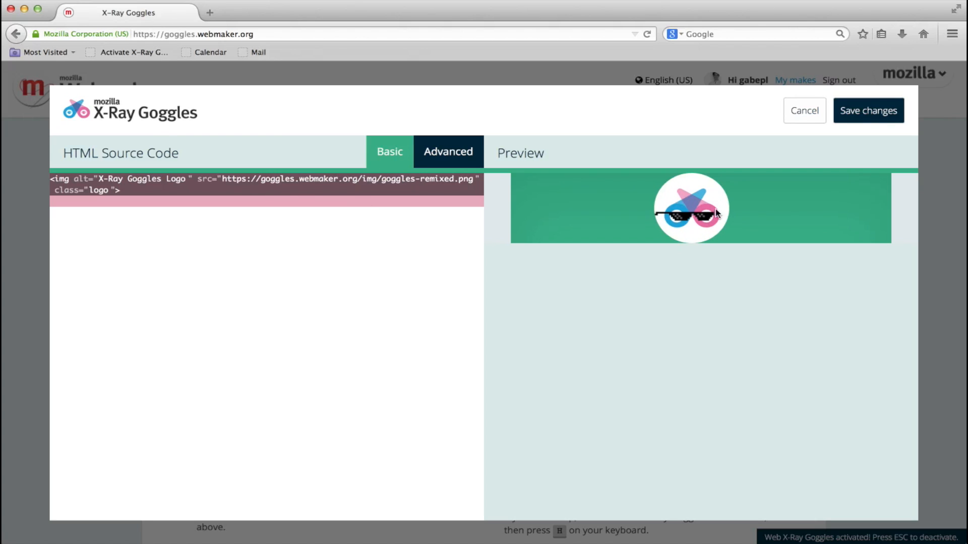
pyautogui.moveTo(805, 178)
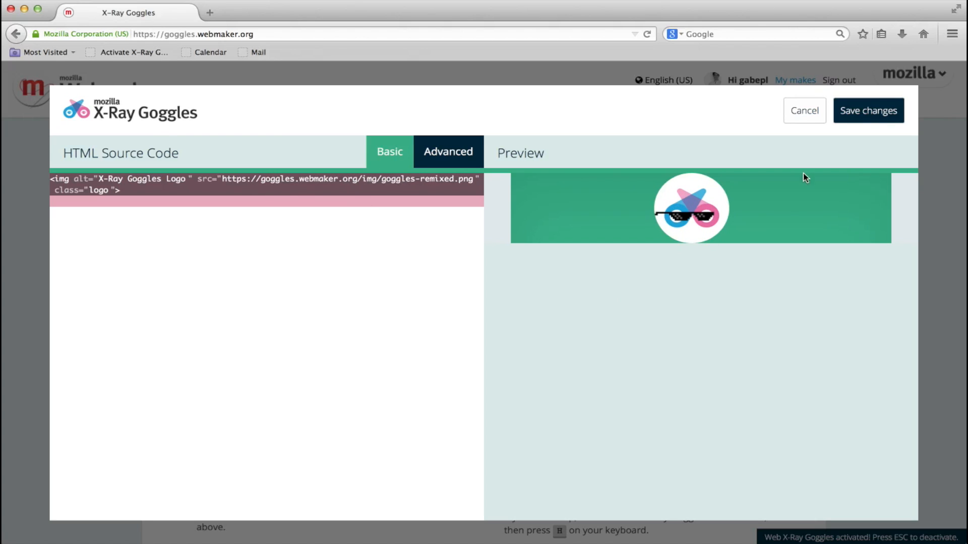
pyautogui.moveTo(867, 111)
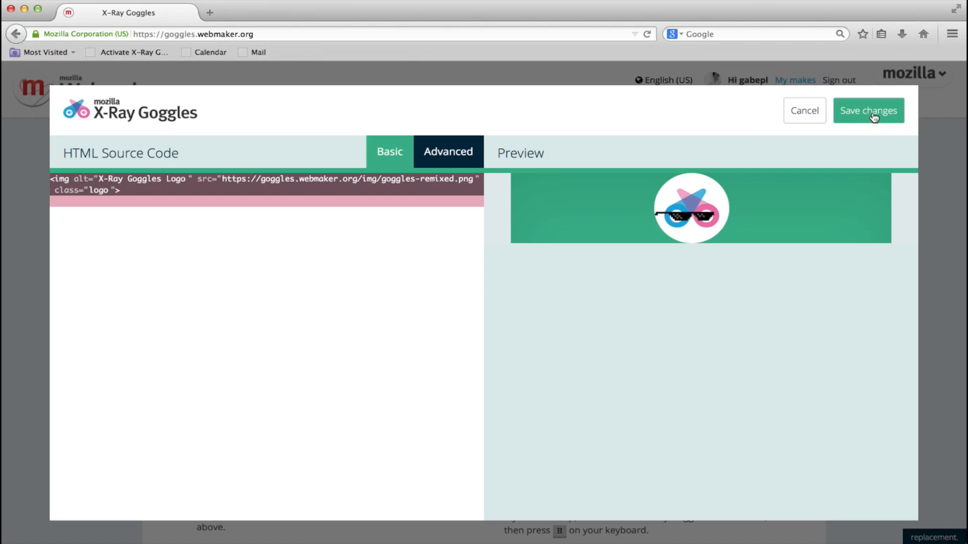
pyautogui.click(867, 111)
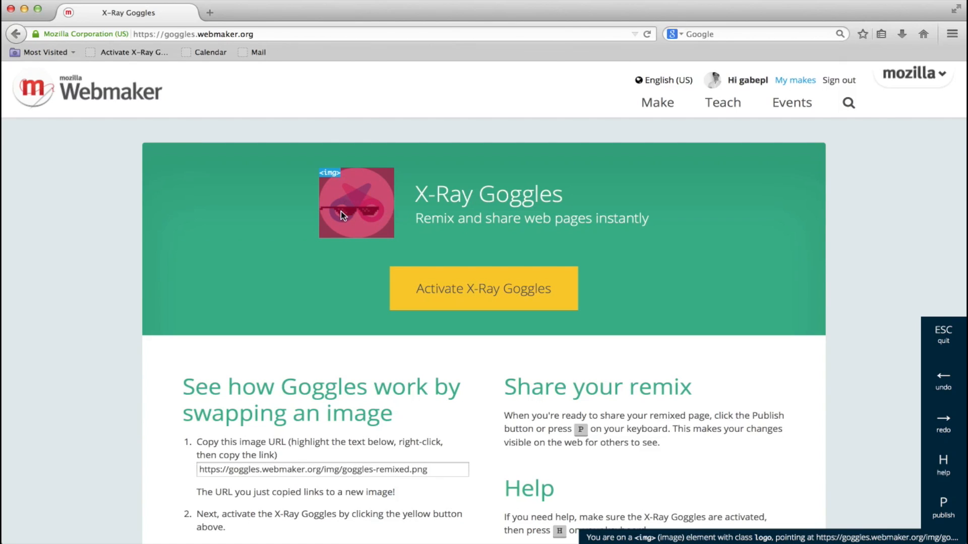
pyautogui.moveTo(858, 322)
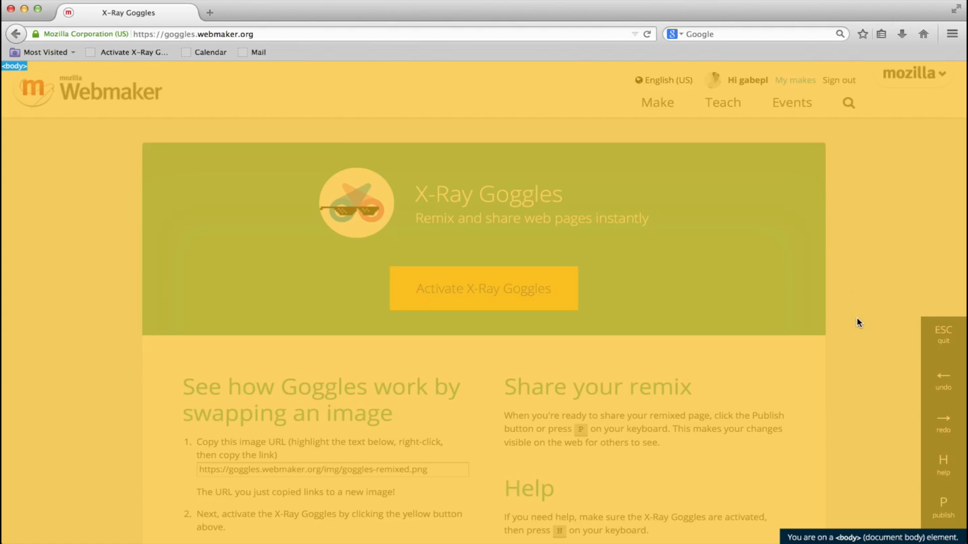
# Rewrite the heading to 'We succesfully swapped the image!' and go to nytimes.com.
pyautogui.scroll(-3)
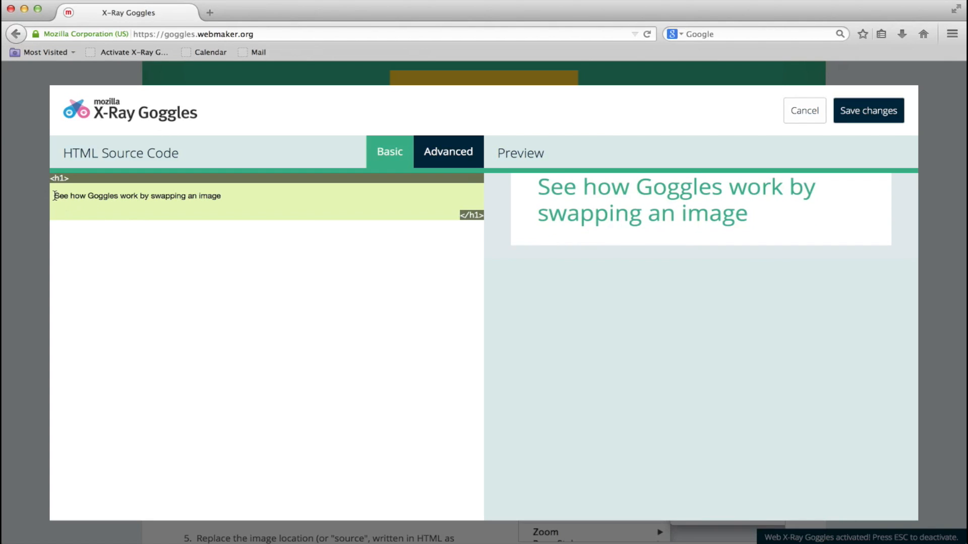
pyautogui.write('We succesfully swapped the image!')
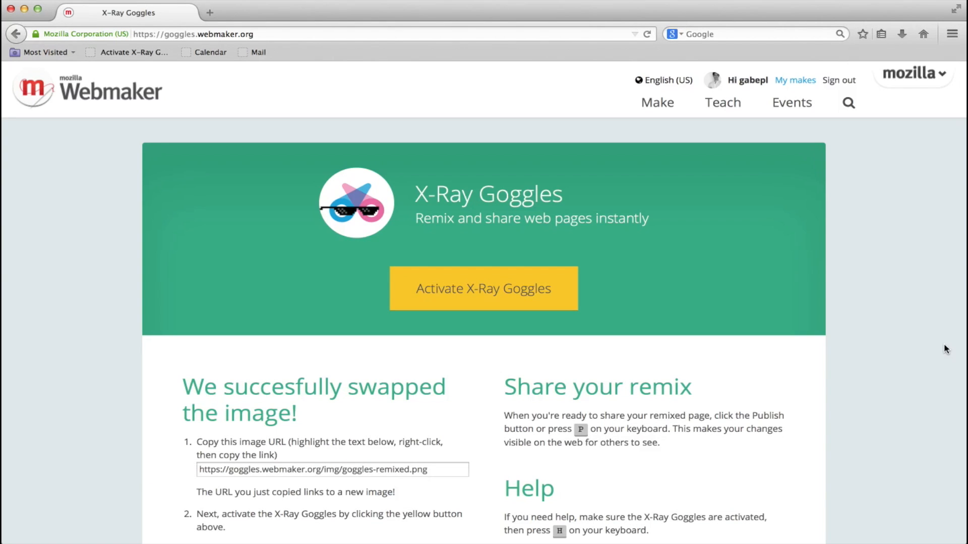
pyautogui.moveTo(813, 269)
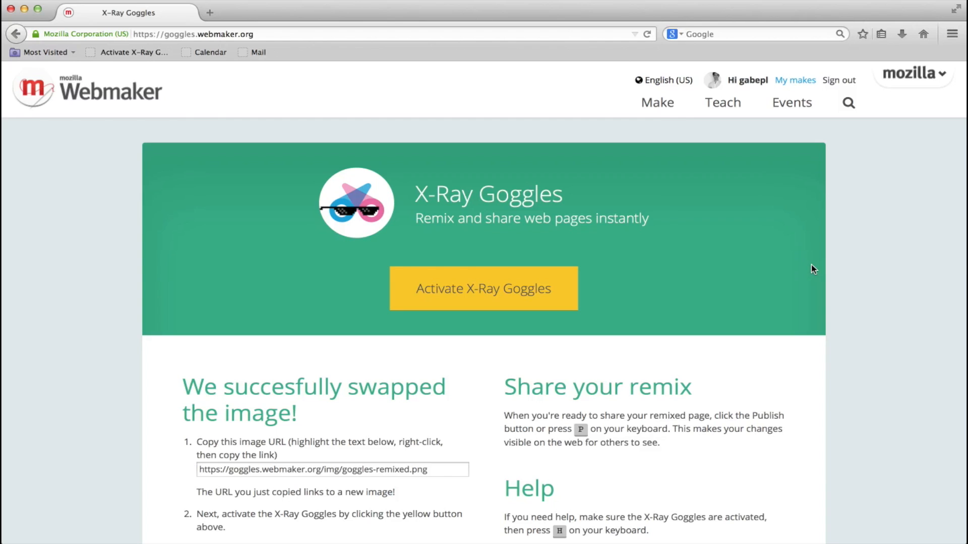
pyautogui.write('nytimes.com')
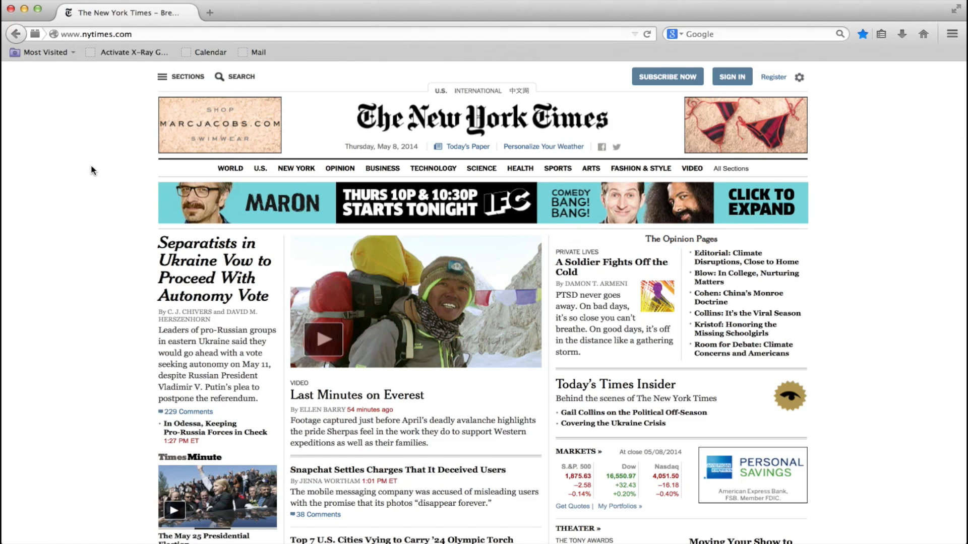
pyautogui.moveTo(129, 52)
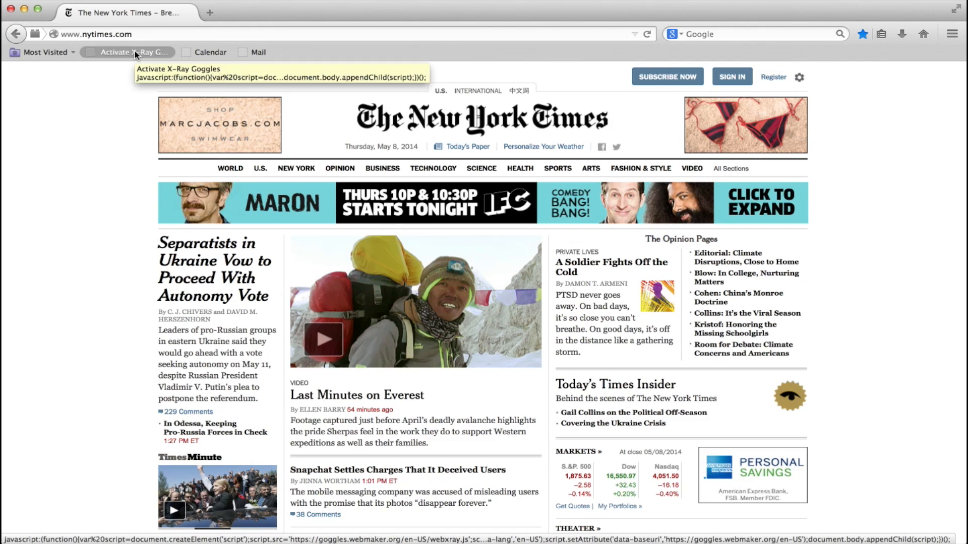
# Activate X-Ray Goggles on the New York Times homepage through the bookmarklet.
pyautogui.click(126, 52)
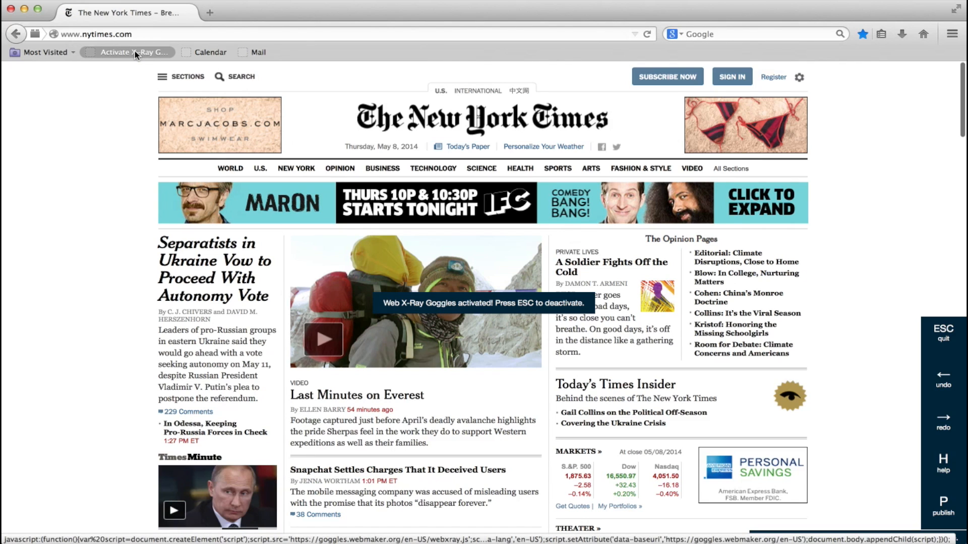
pyautogui.scroll(-3)
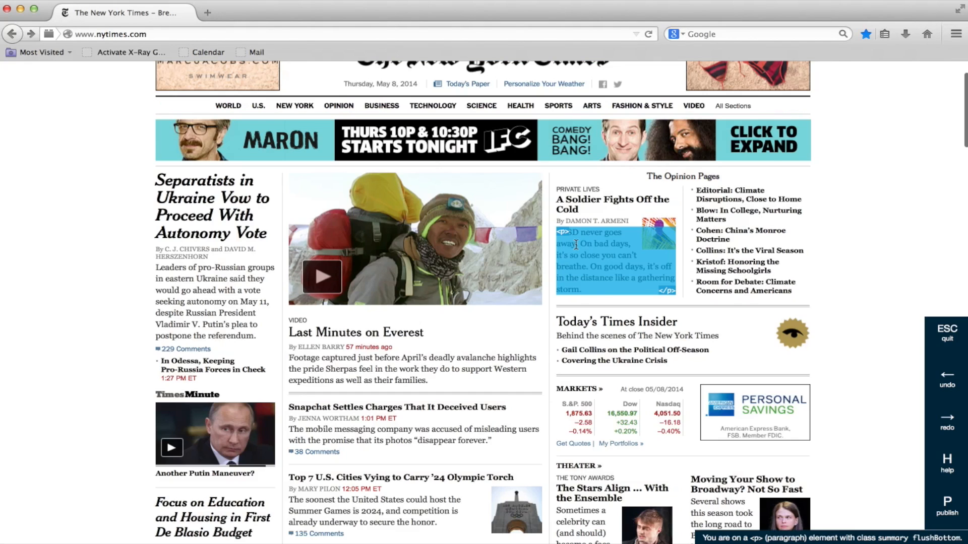
pyautogui.click(946, 506)
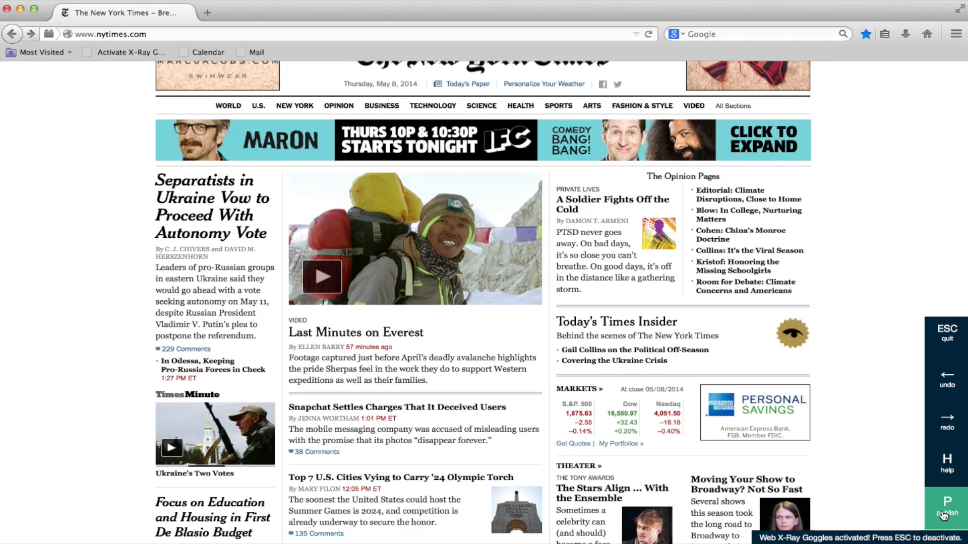
# Publish the New York Times remix to the internet and reveal its public URL.
pyautogui.click(943, 511)
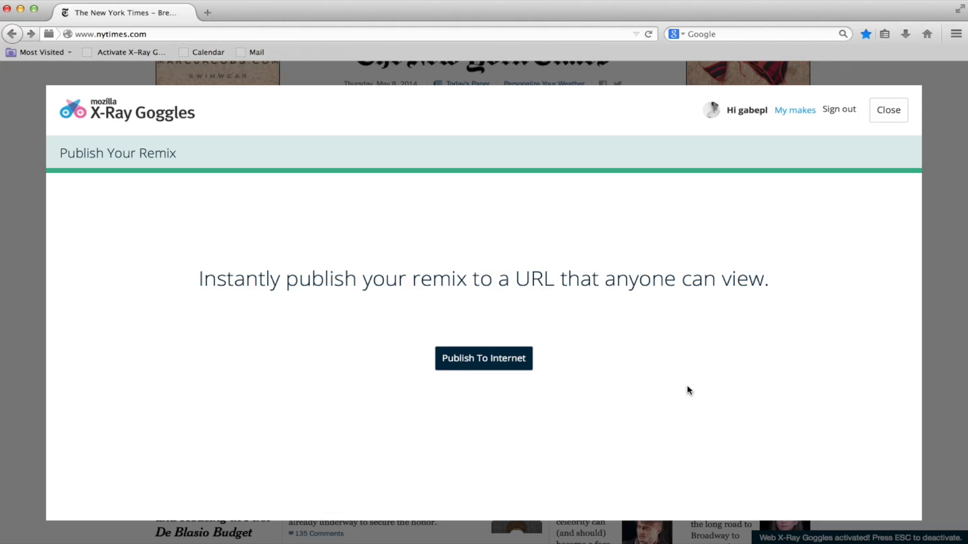
pyautogui.click(483, 358)
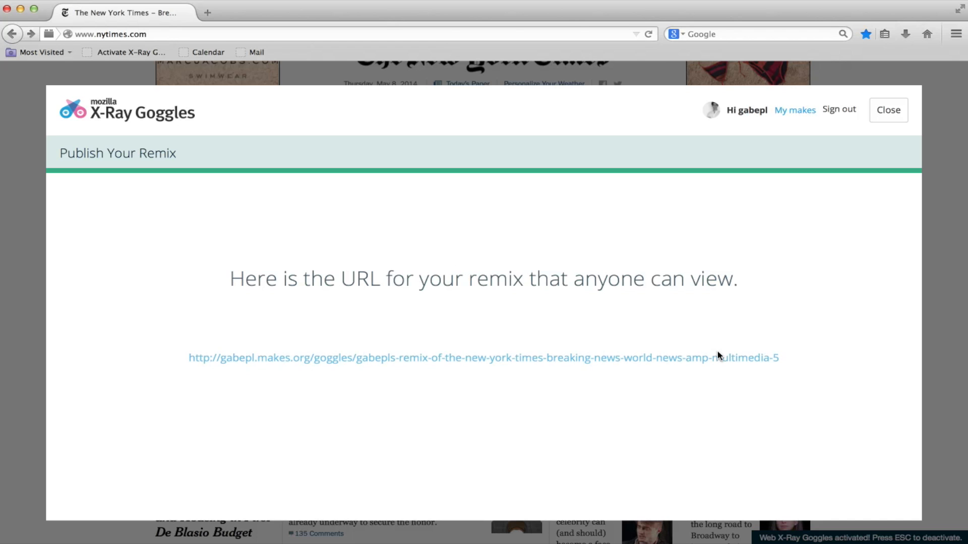
pyautogui.moveTo(717, 361)
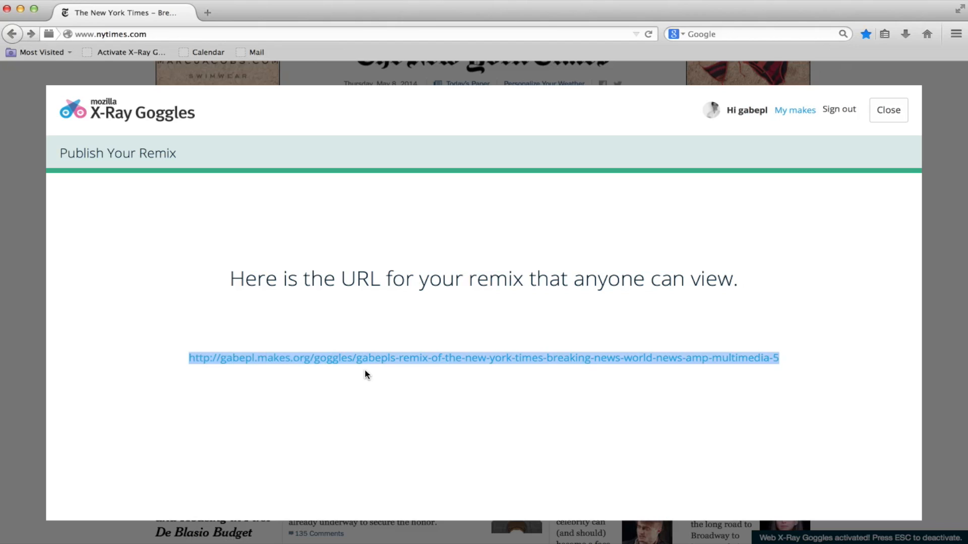
pyautogui.moveTo(791, 377)
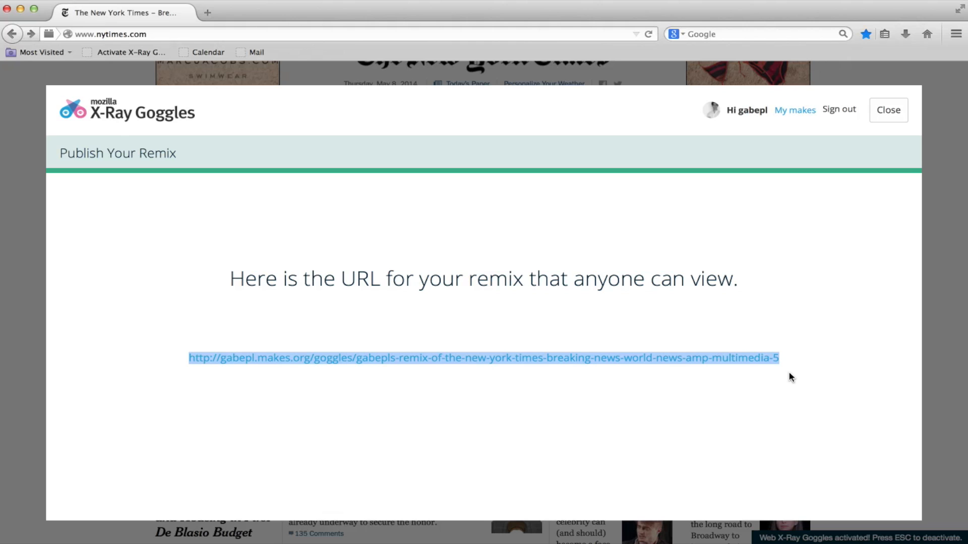
pyautogui.moveTo(776, 274)
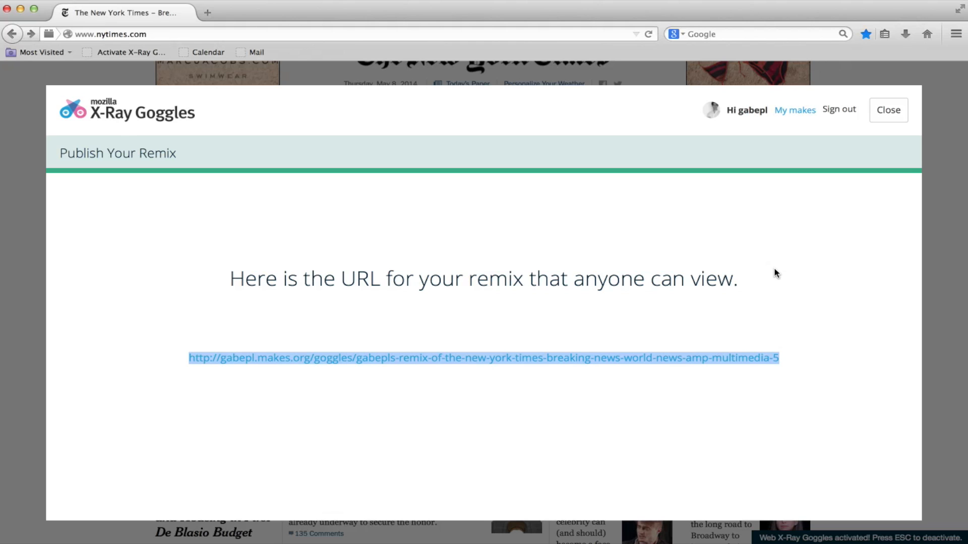
pyautogui.click(794, 109)
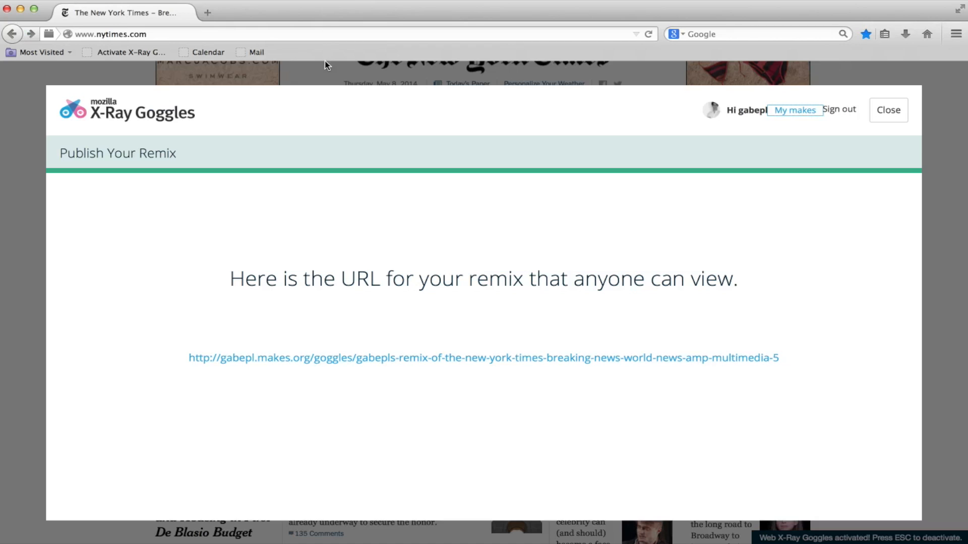
# Close the publish window, open a thumbnail image's source, and cancel without changes.
pyautogui.click(888, 110)
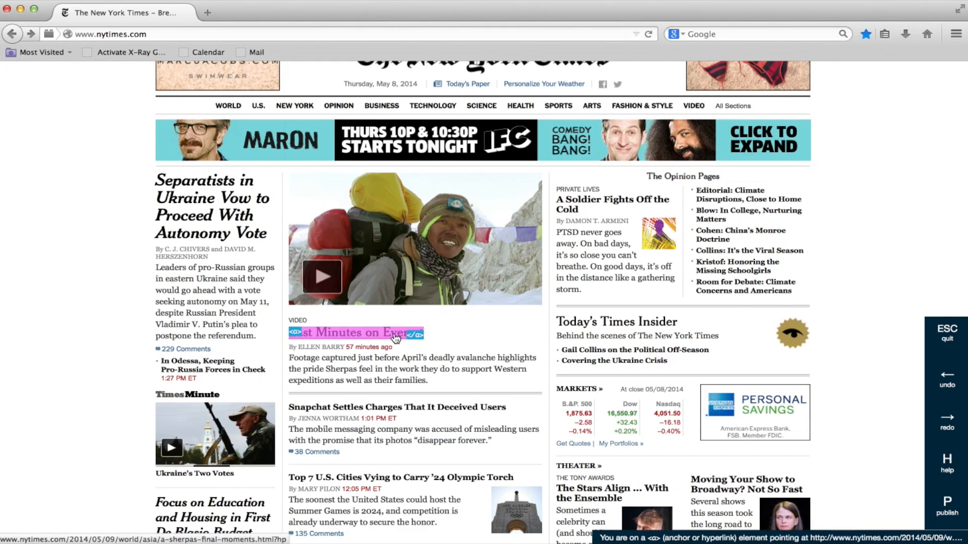
pyautogui.scroll(3)
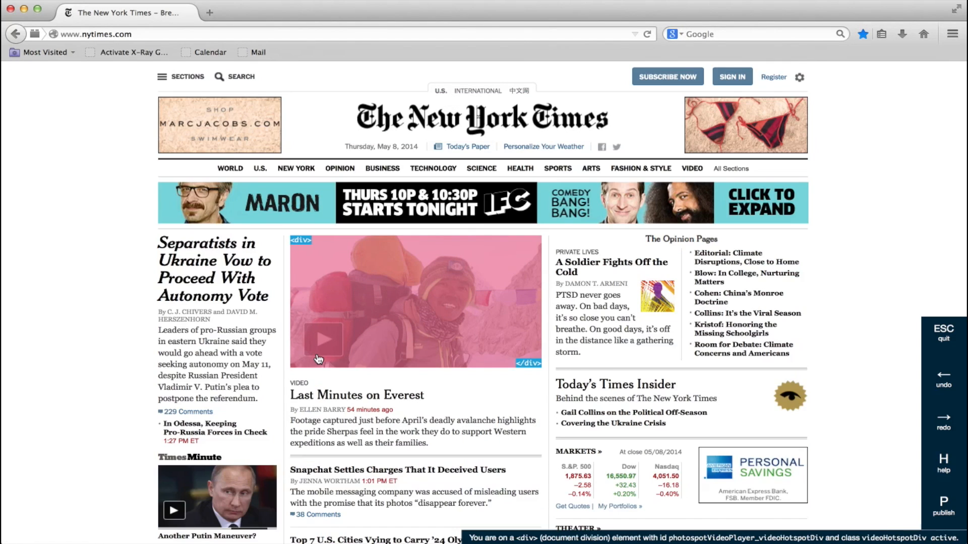
pyautogui.moveTo(745, 296)
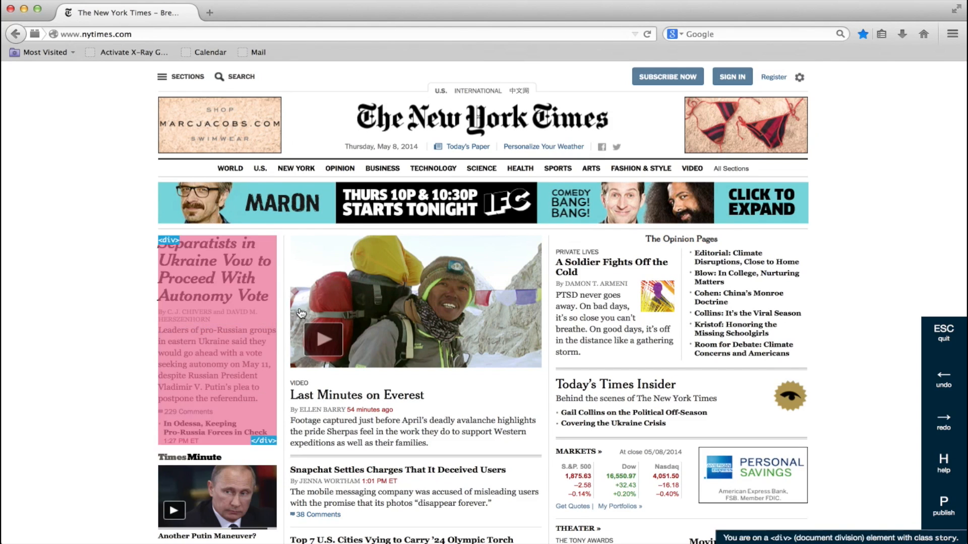
pyautogui.moveTo(644, 305)
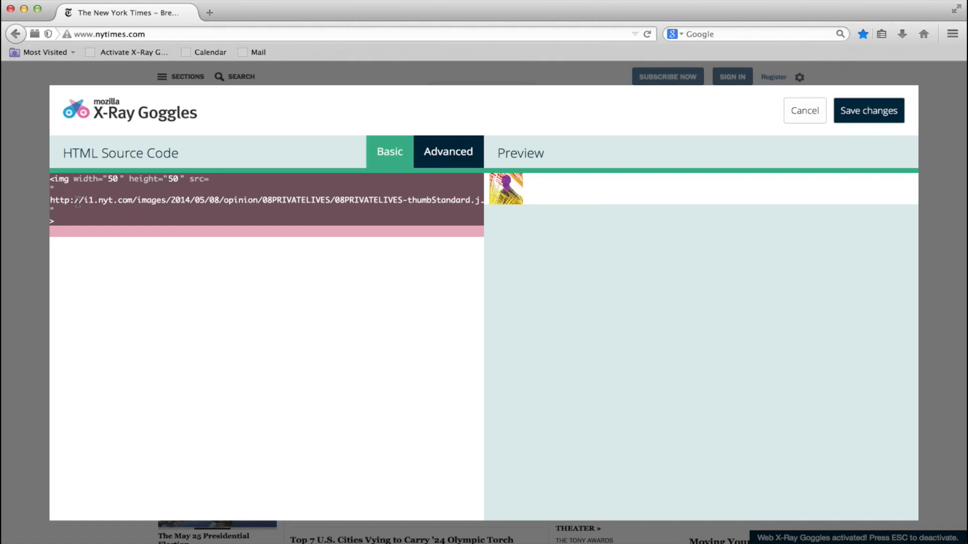
pyautogui.moveTo(438, 198)
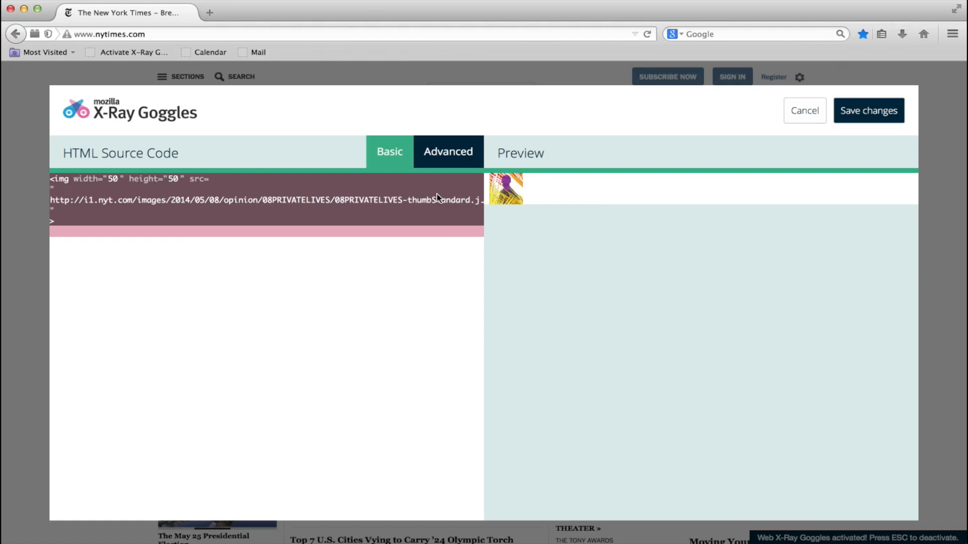
pyautogui.click(804, 110)
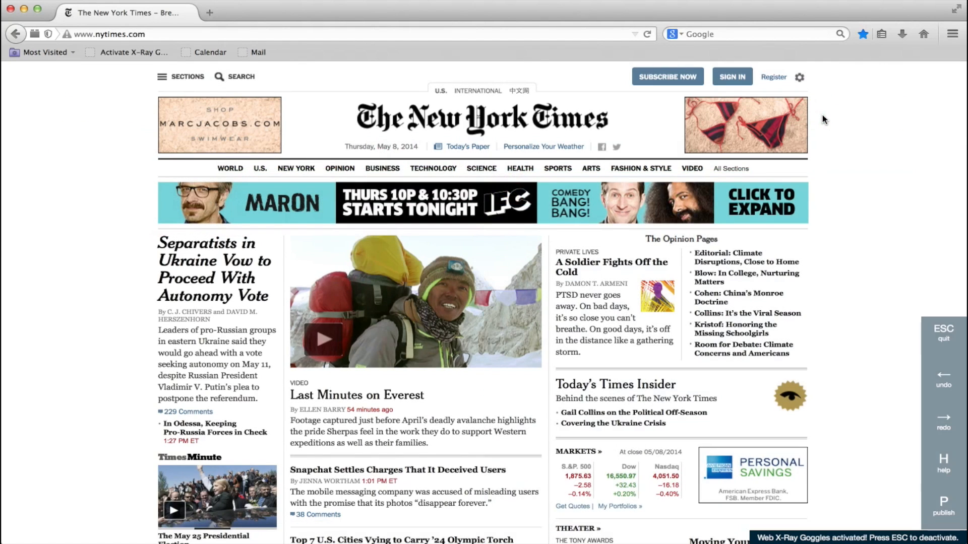
pyautogui.scroll(-3)
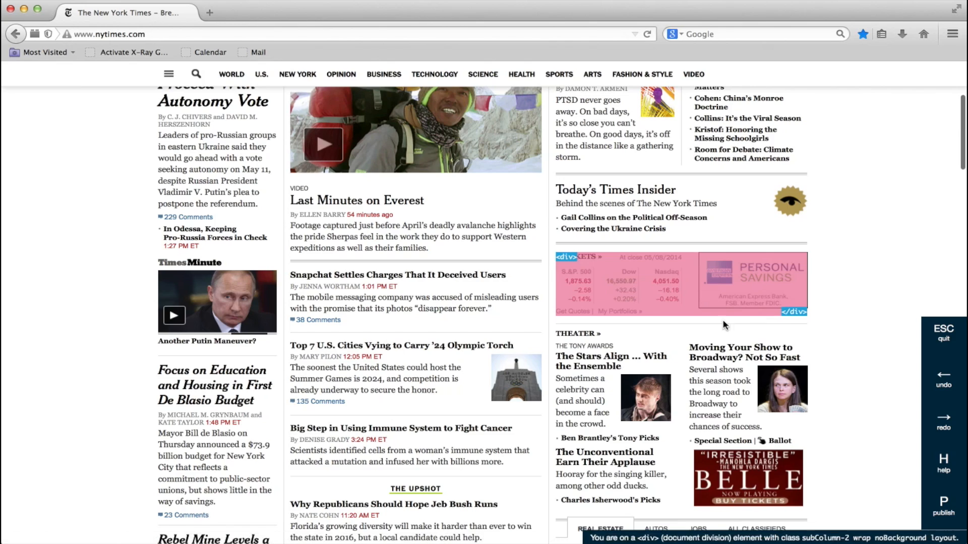
pyautogui.scroll(3)
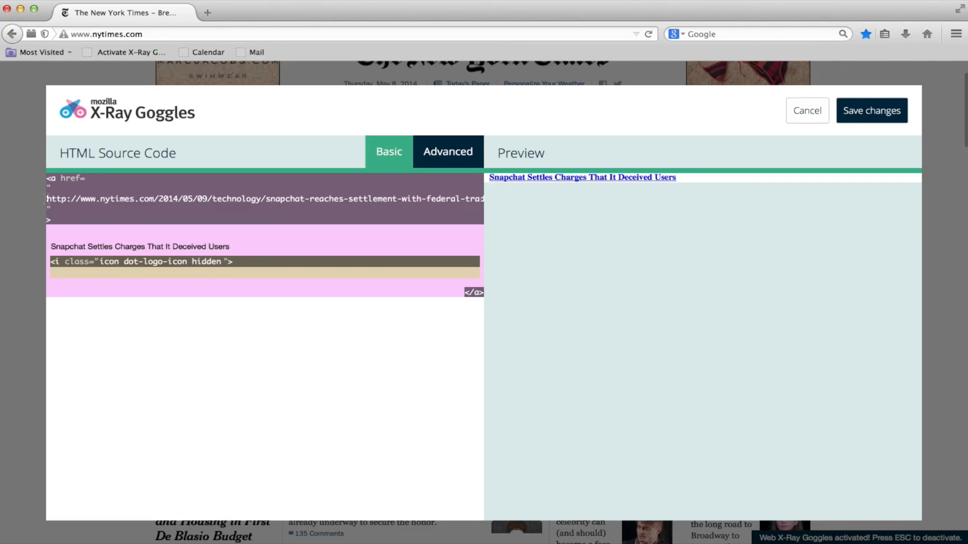
pyautogui.tripleClick(264, 199)
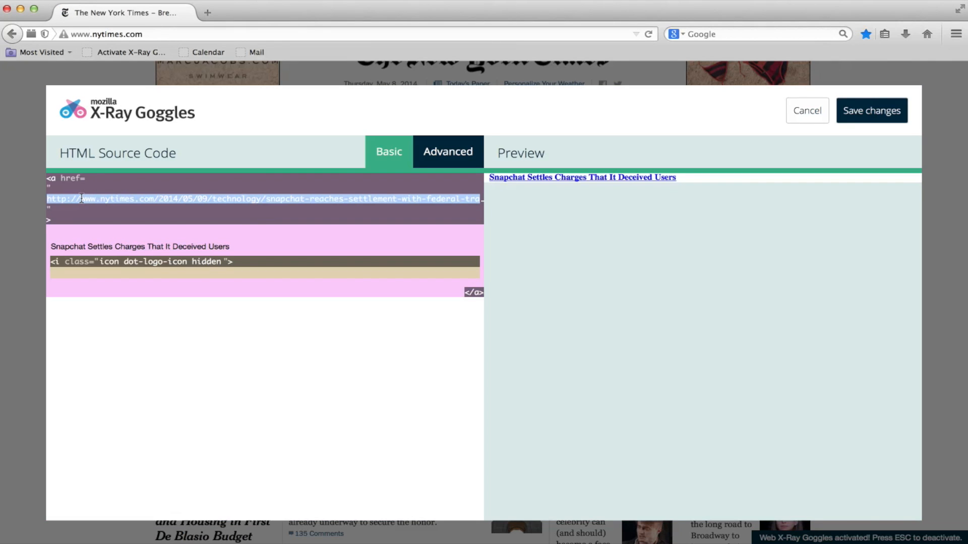
pyautogui.write('ittp')
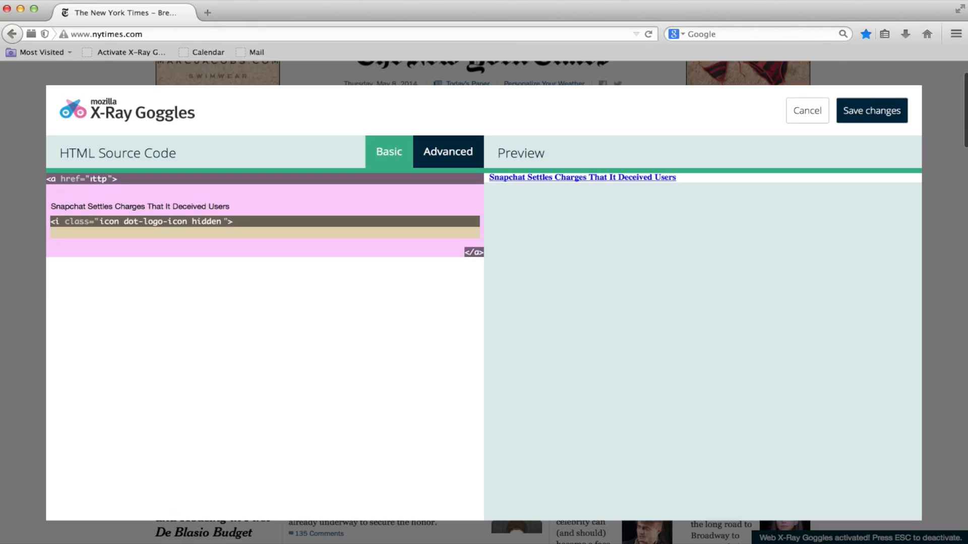
pyautogui.write('http://')
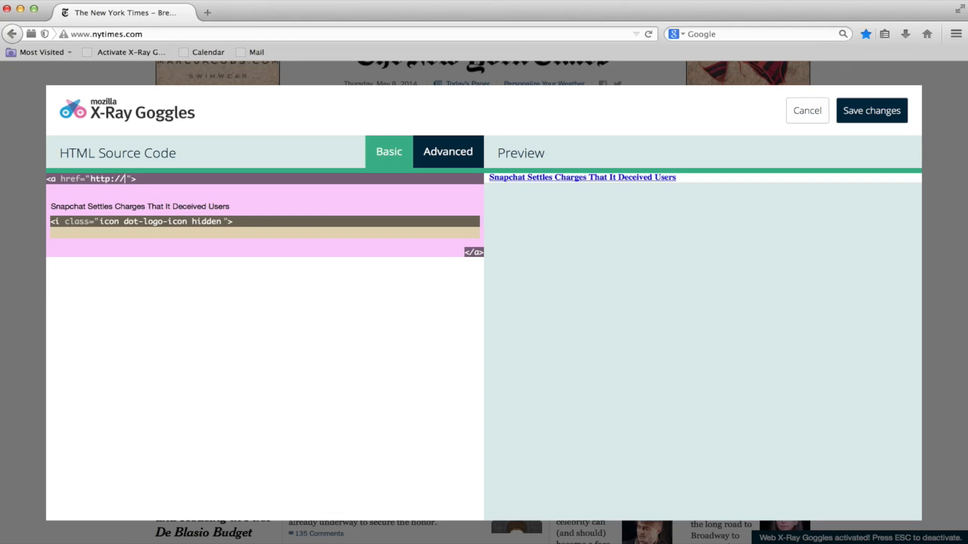
pyautogui.write('snapchat-reaches-settlement-with-federal-trade-commission.html?h')
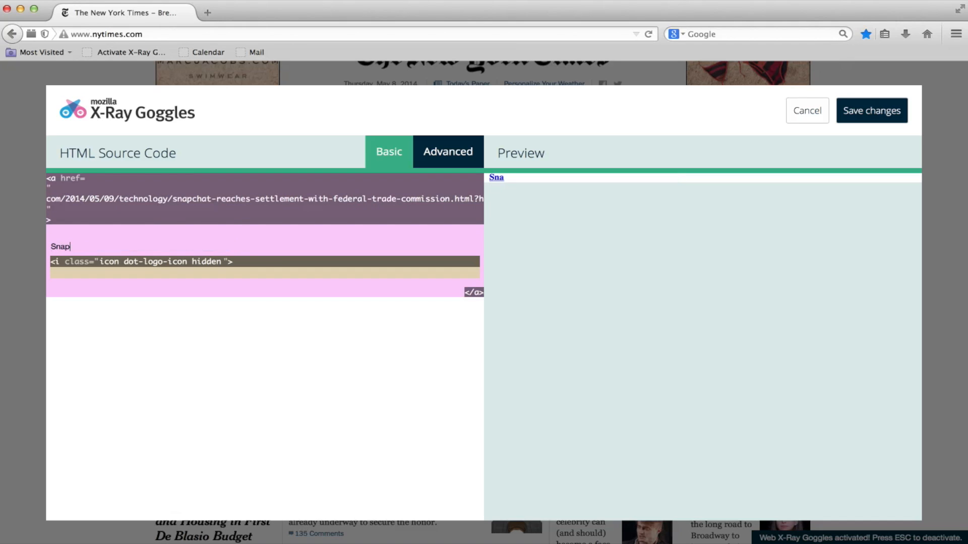
pyautogui.write('chat')
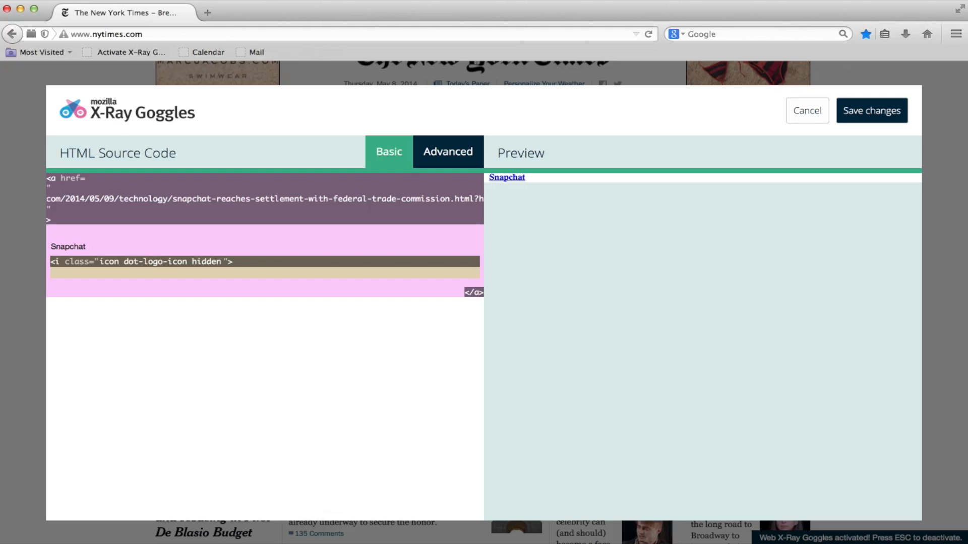
pyautogui.write('Is')
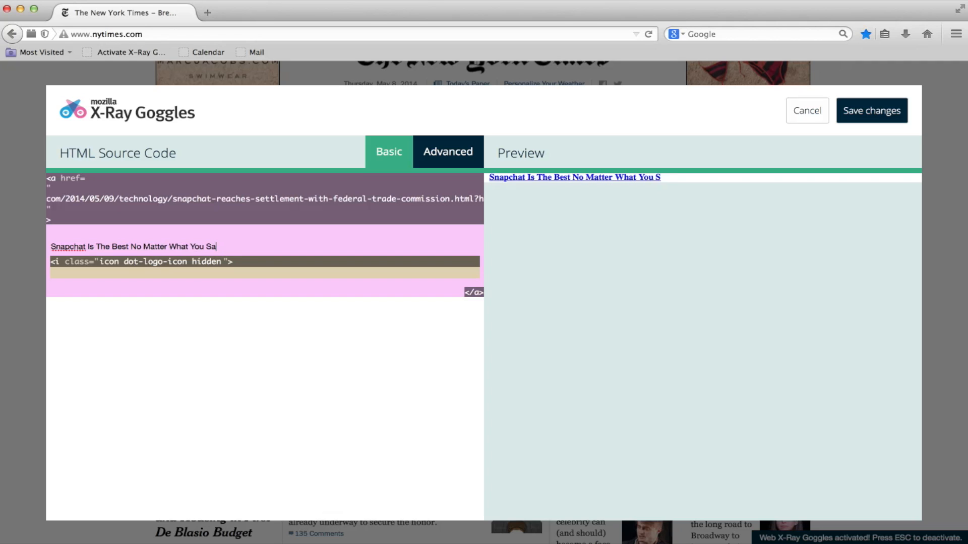
pyautogui.write('y!')
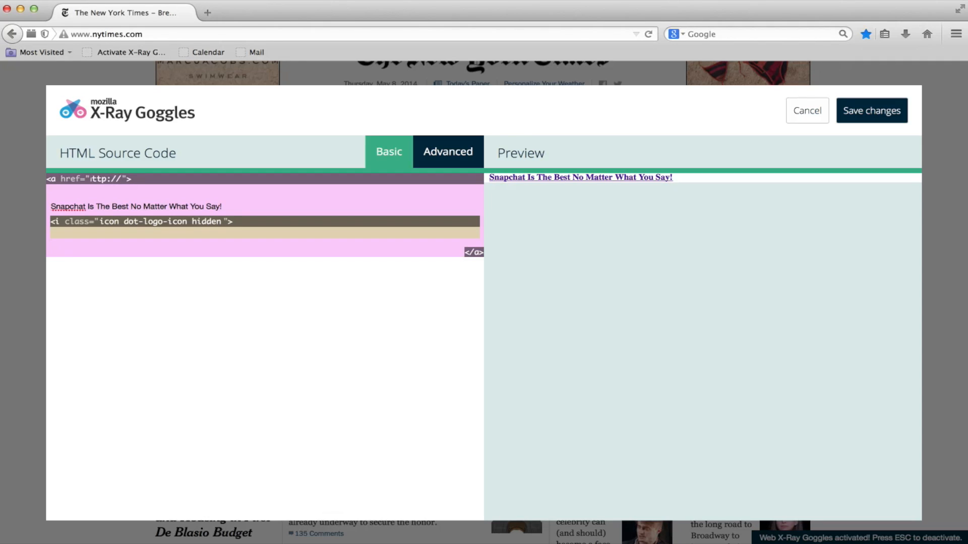
pyautogui.write('http://snapchd')
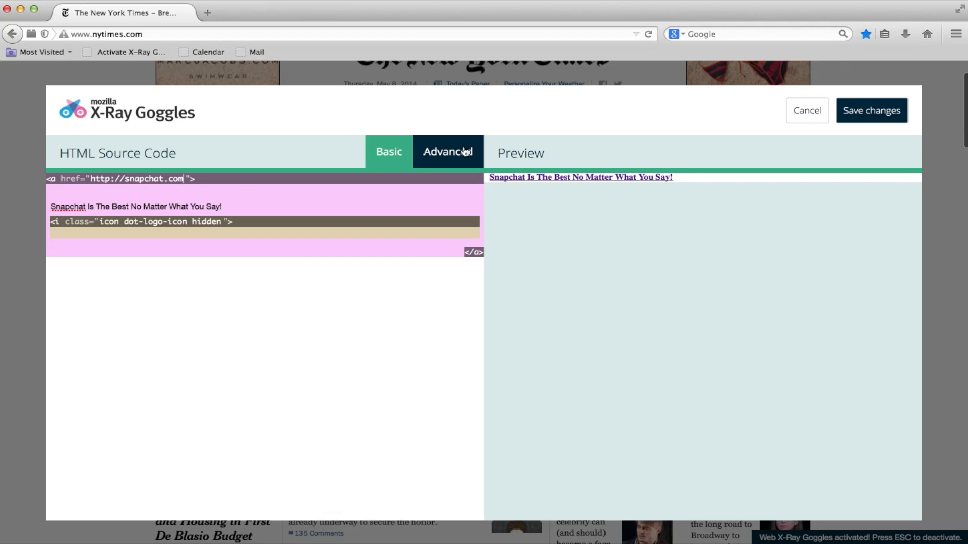
pyautogui.moveTo(388, 156)
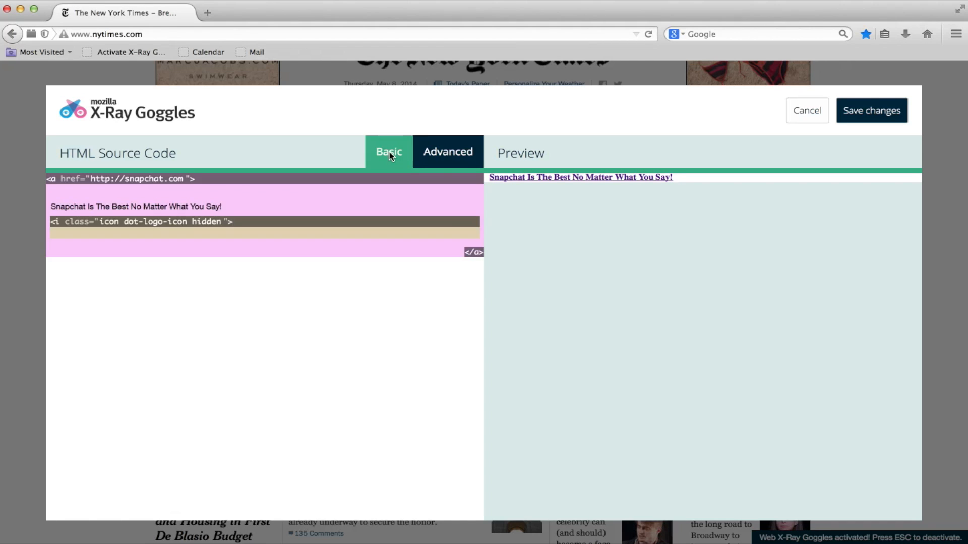
pyautogui.click(871, 111)
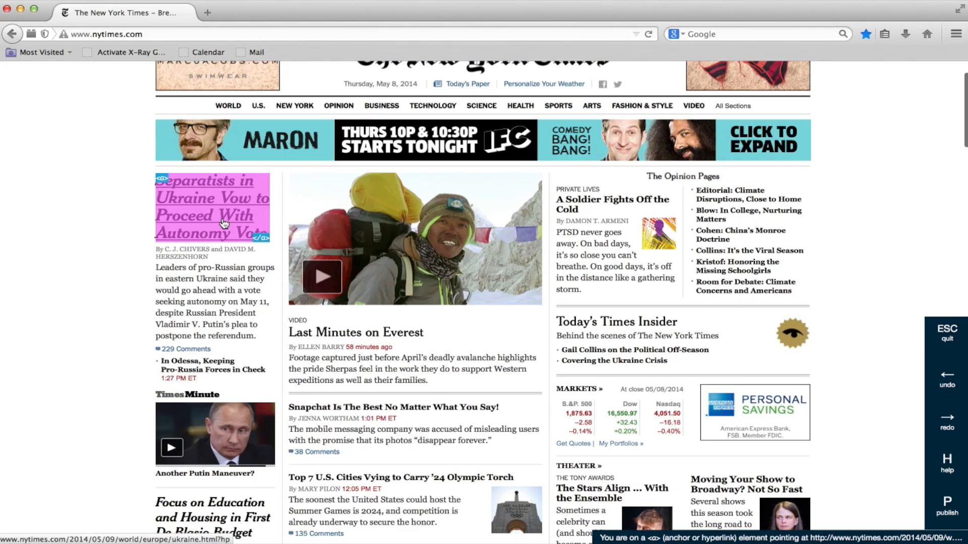
# Replace the Ukraine lead headline with 'The Situation in Ukraine is Complex and Frightening'.
pyautogui.click(212, 209)
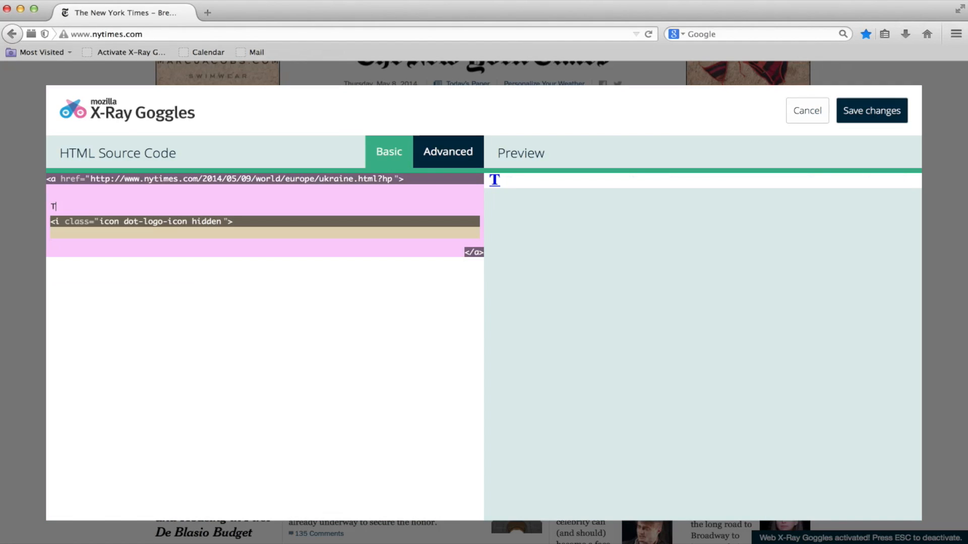
pyautogui.write('he Situation in Ukraine')
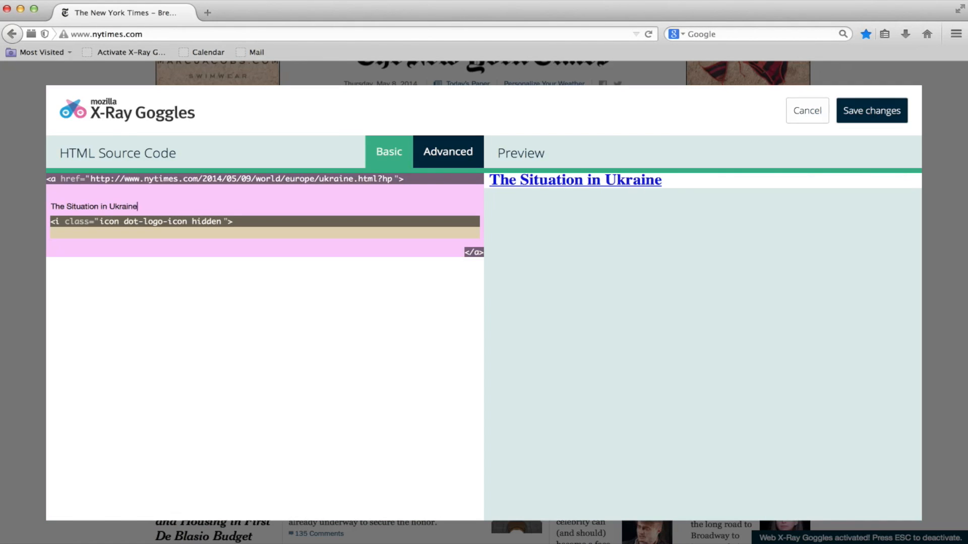
pyautogui.write('is Complex and Frigh')
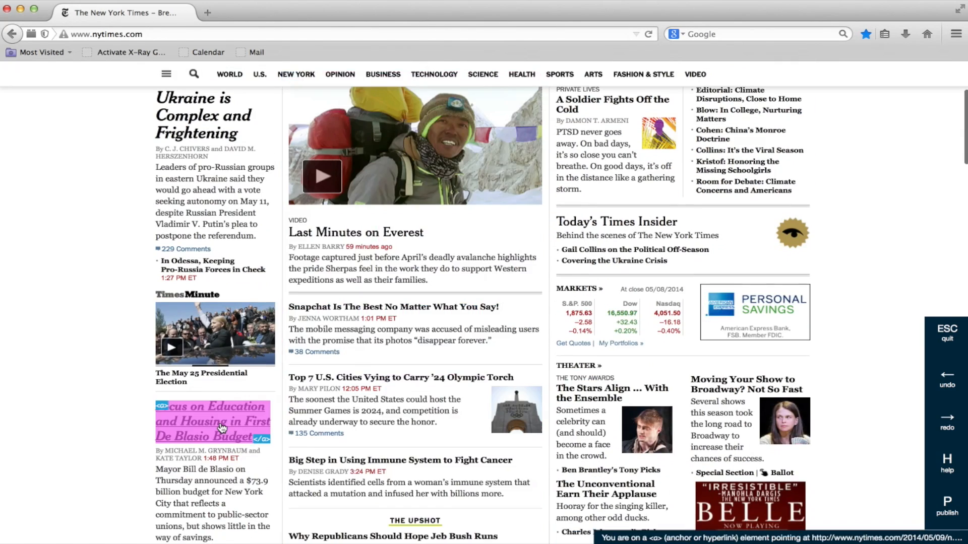
# Retitle the De Blasio story 'Education is Important, but Wouldn't You Rather Read About Pop Stars?'.
pyautogui.click(212, 421)
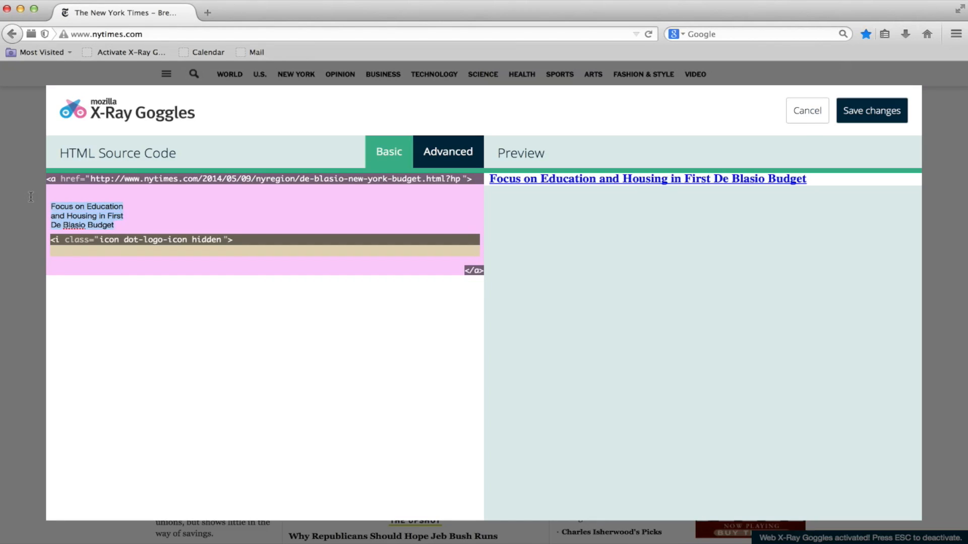
pyautogui.write("Education is Important, but Wouldn't You Rather Read A")
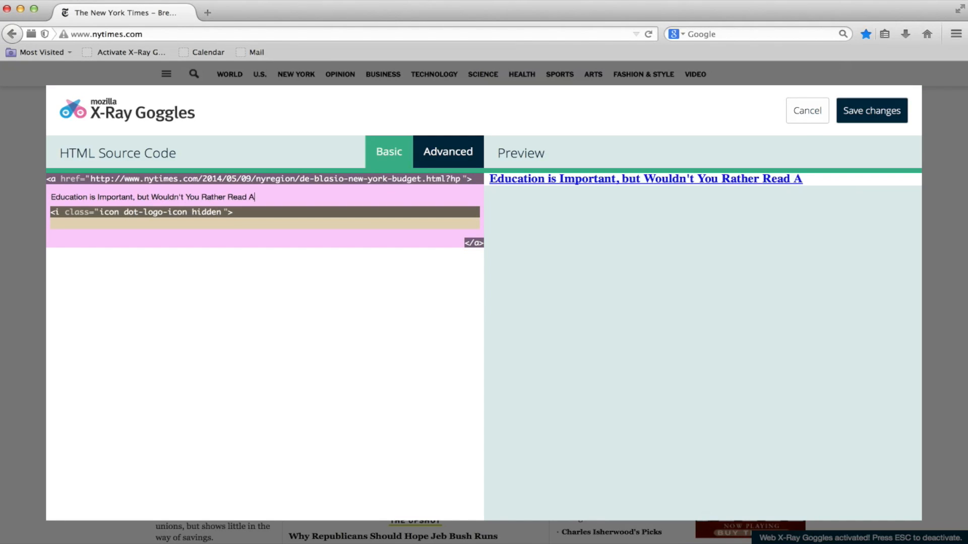
pyautogui.write('bout Pop Stars?')
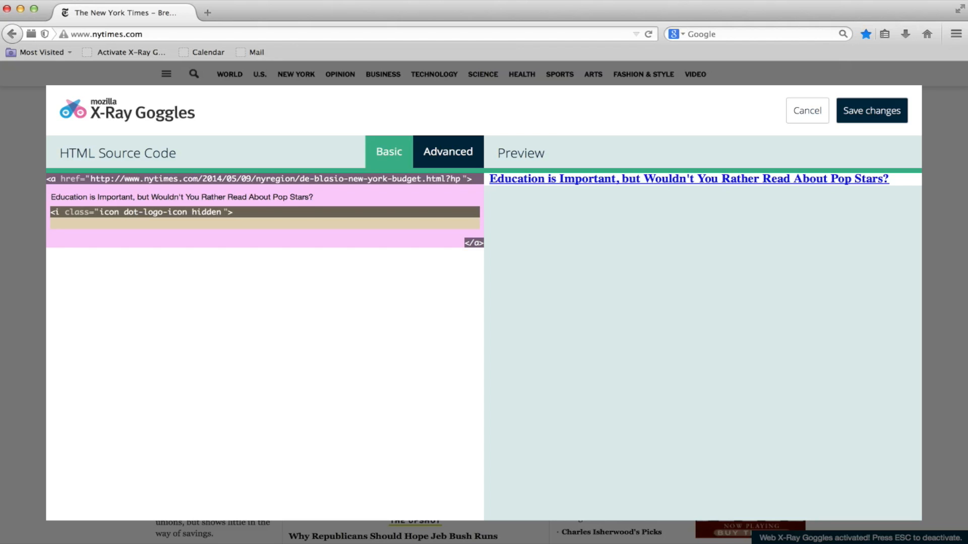
pyautogui.click(806, 110)
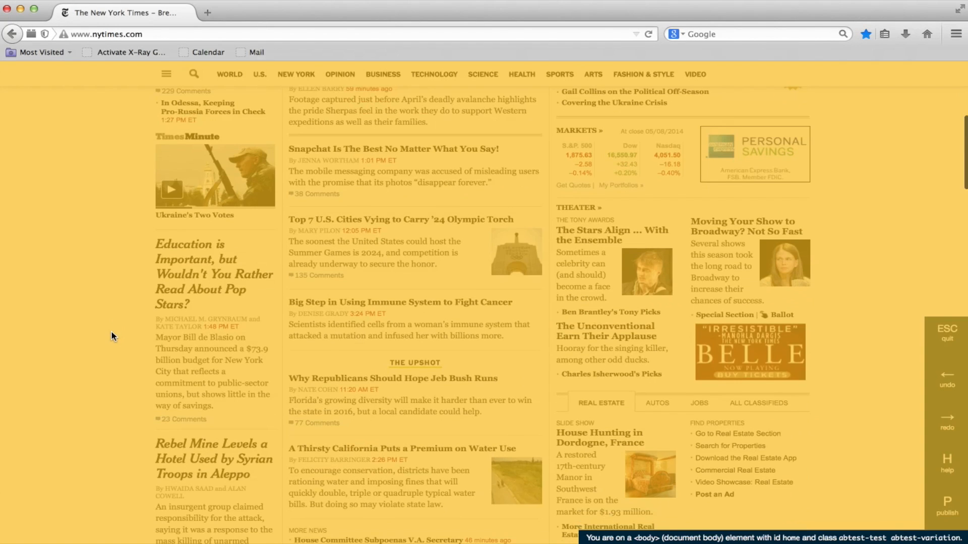
# Rewrite the story summary to joke the Mayor has no number one albums, and save.
pyautogui.click(129, 52)
pyautogui.write("I've hear")
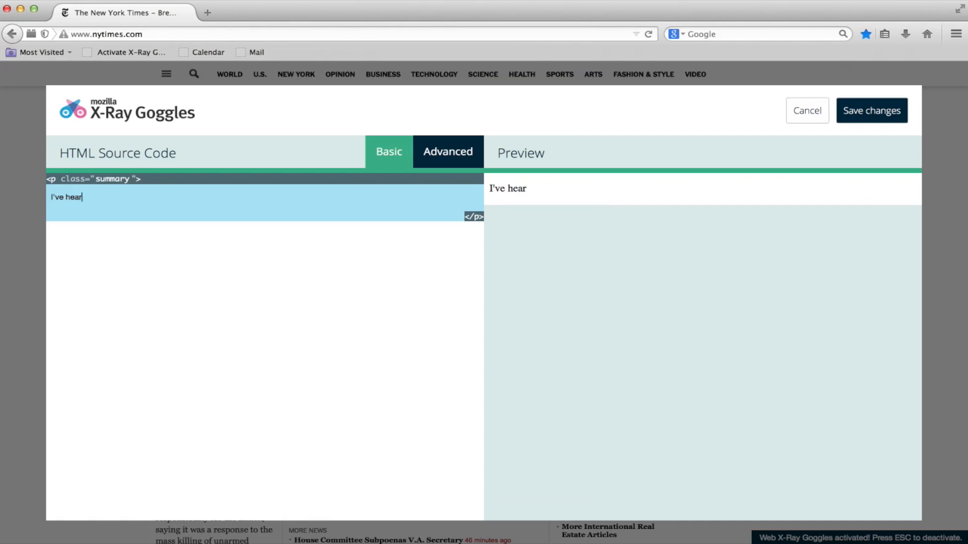
pyautogui.write('d of the Mayor, but')
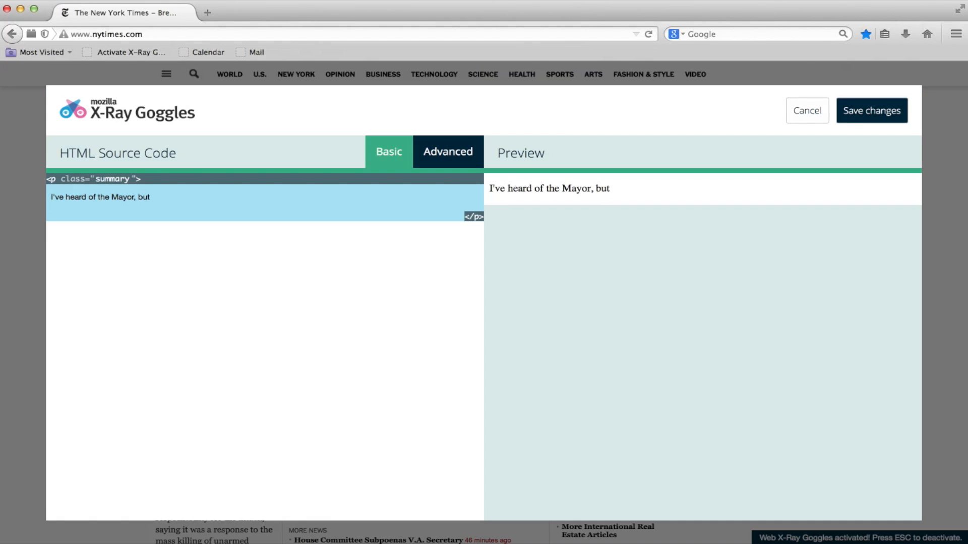
pyautogui.write("I don't think he has any number one")
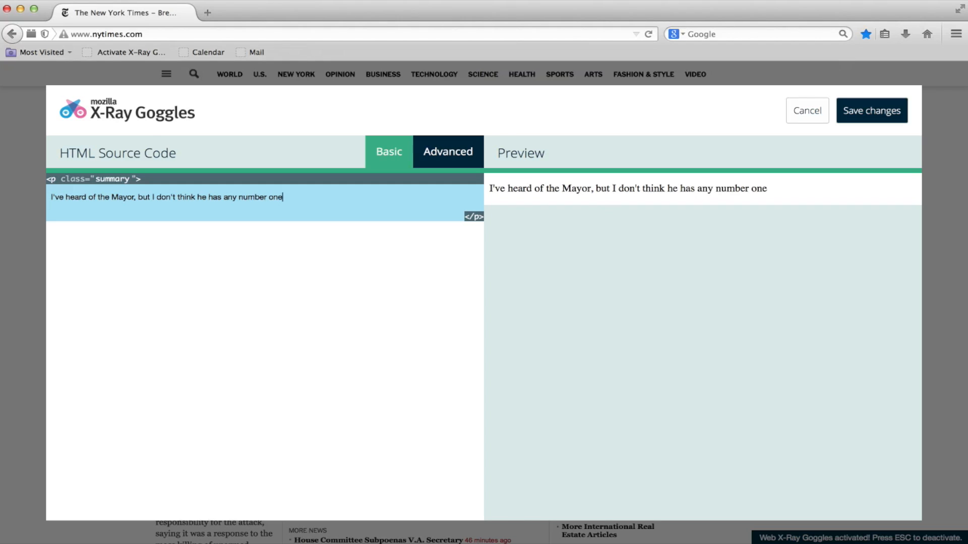
pyautogui.write('albums')
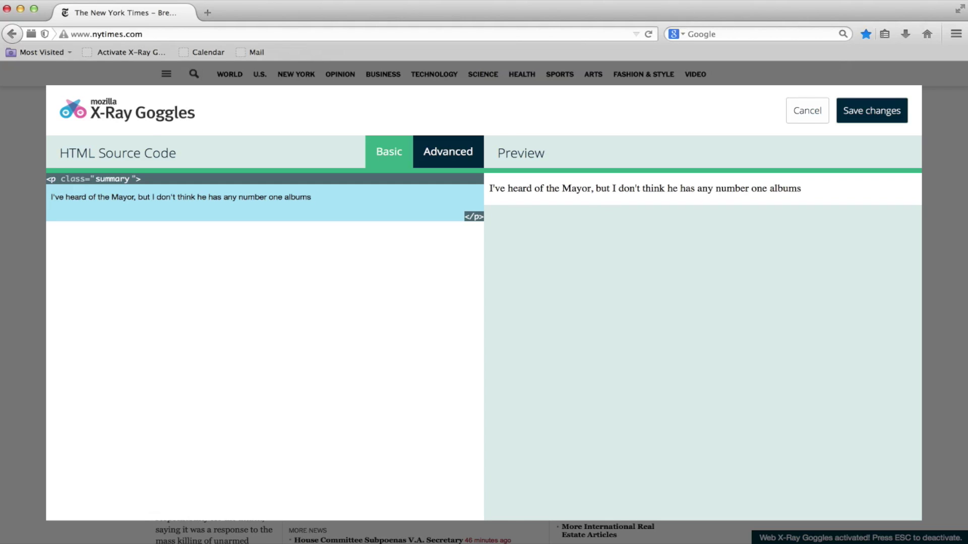
pyautogui.click(871, 111)
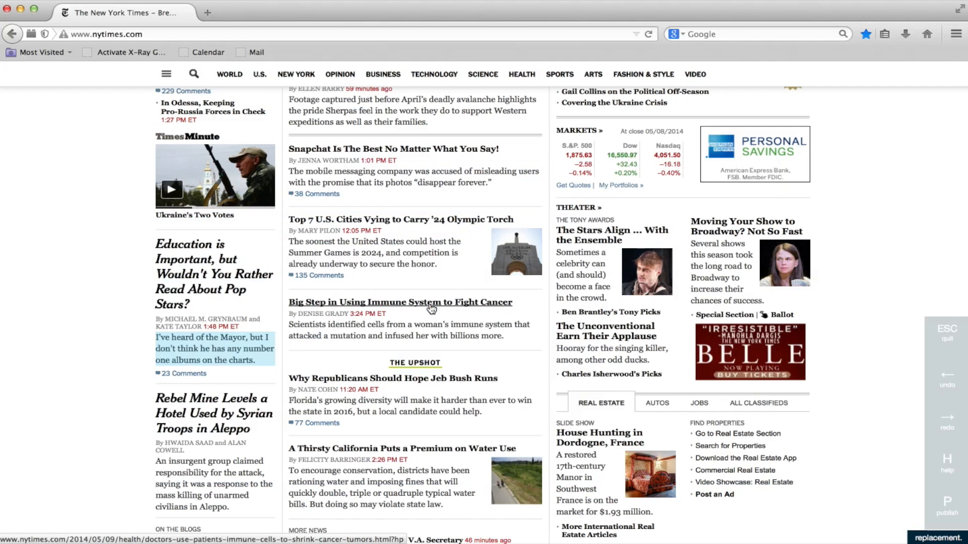
# Publish the remixed New York Times page to a gabepl.makes.org URL and view it in a new tab.
pyautogui.click(946, 517)
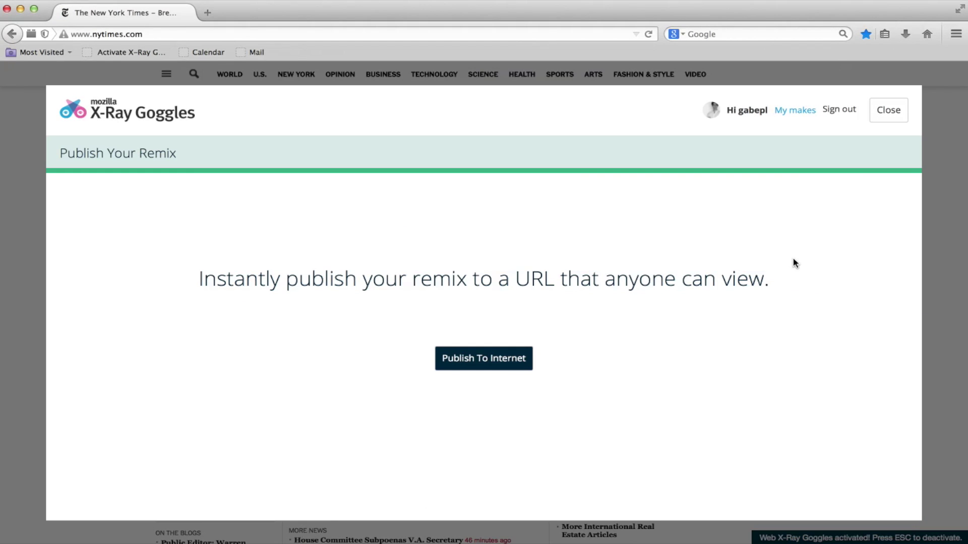
pyautogui.click(484, 358)
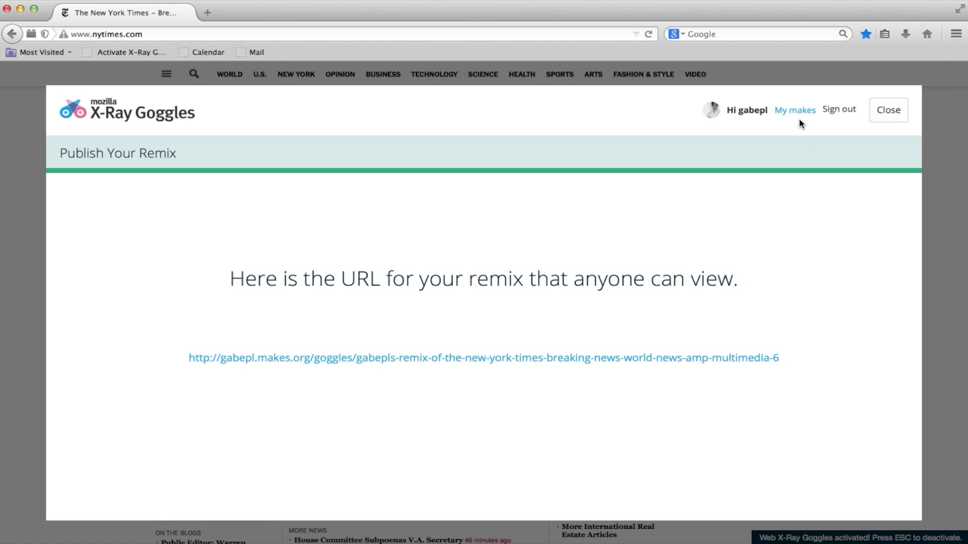
pyautogui.click(794, 110)
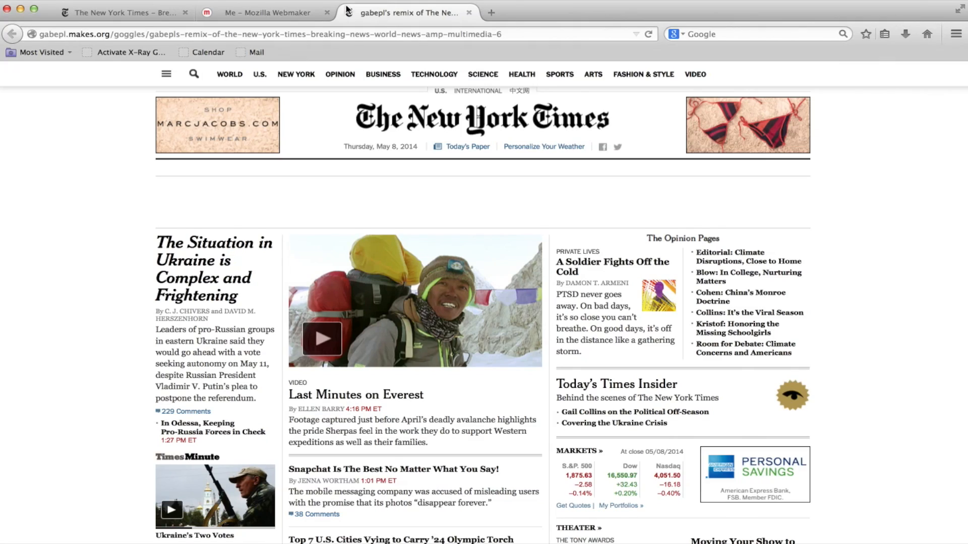
pyautogui.scroll(-3)
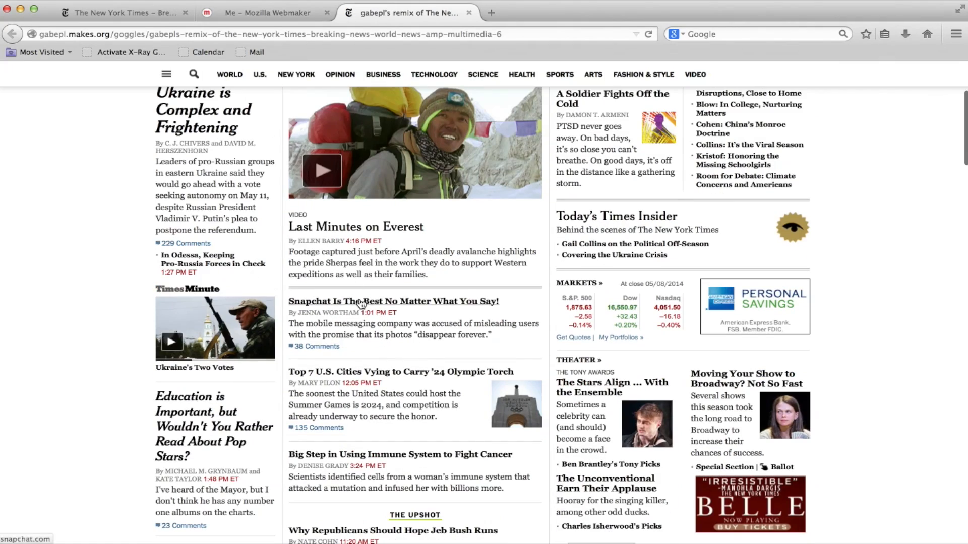